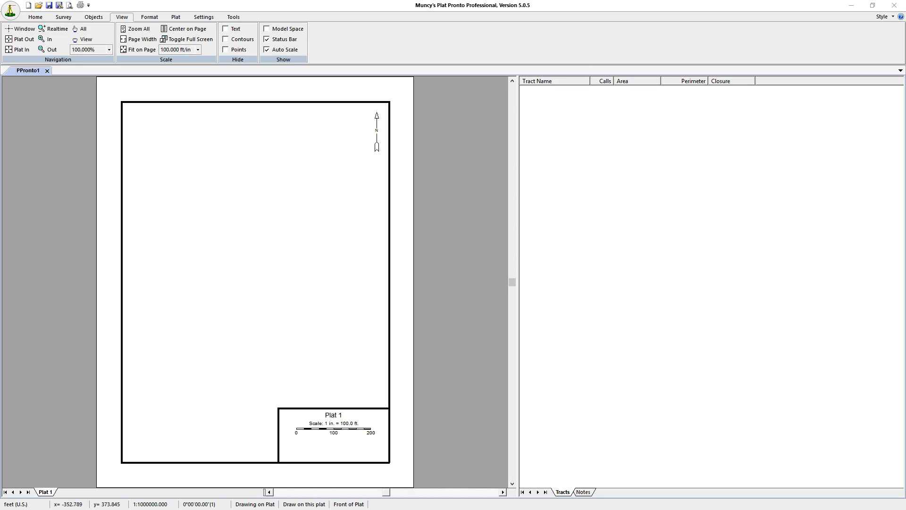
Switch to the Survey ribbon tab on the blank plat page.
{"action": "left_click", "coordinate": [63, 16]}
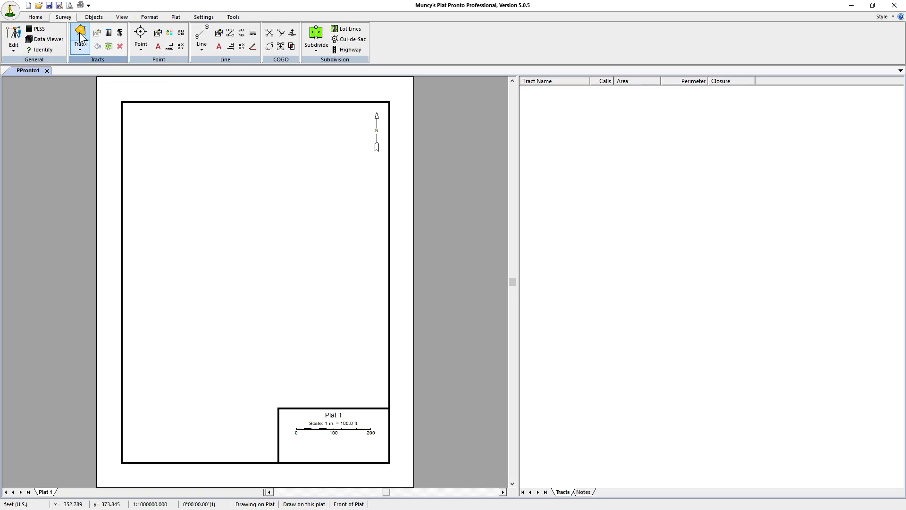
Start a new tract named Tract 1 with area 4.1 acres and select its first call.
{"action": "left_click", "coordinate": [79, 36]}
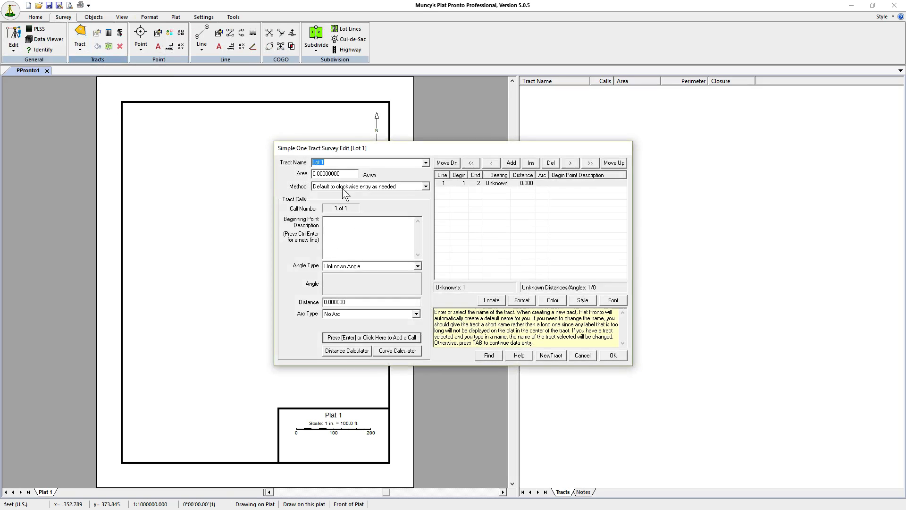
{"action": "mouse_move", "coordinate": [359, 154]}
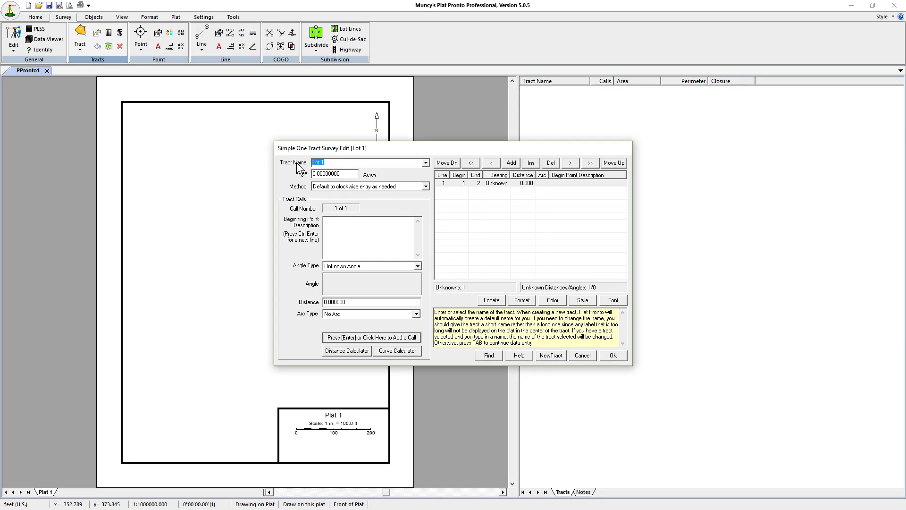
{"action": "type", "text": "Tract"}
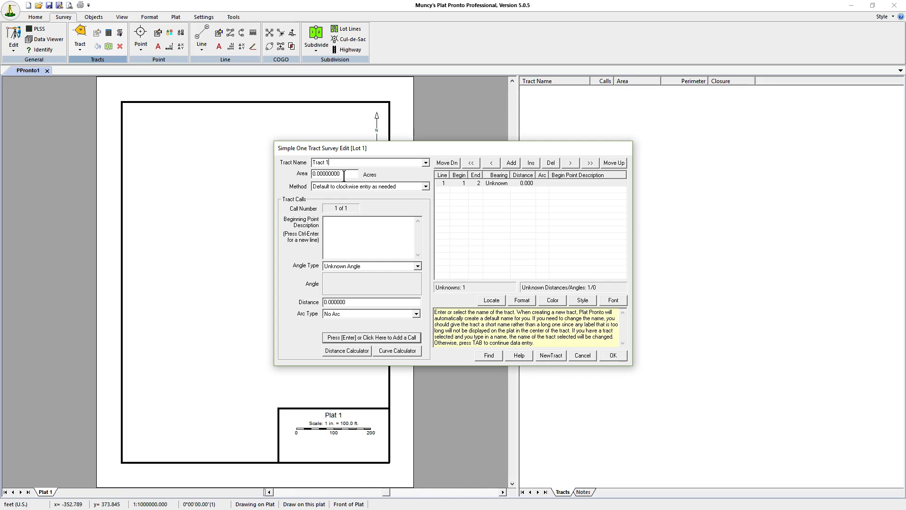
{"action": "type", "text": "4"}
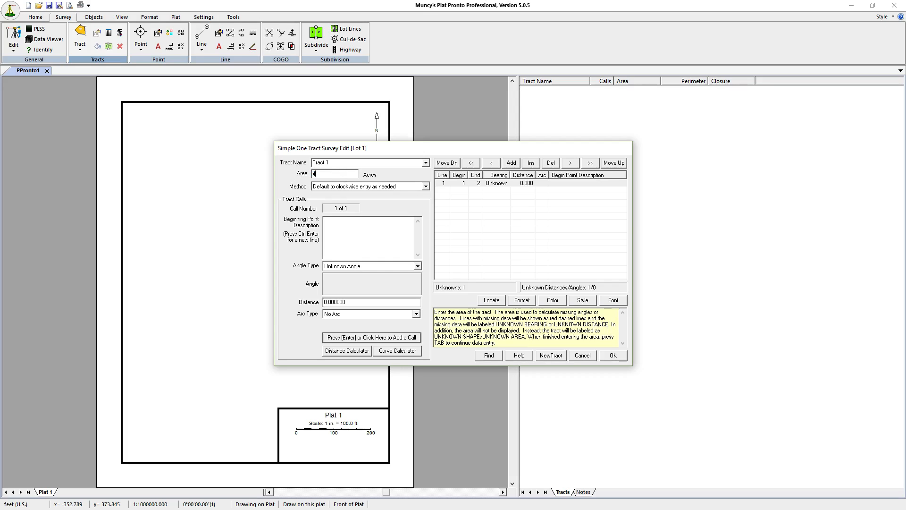
{"action": "type", "text": ".1"}
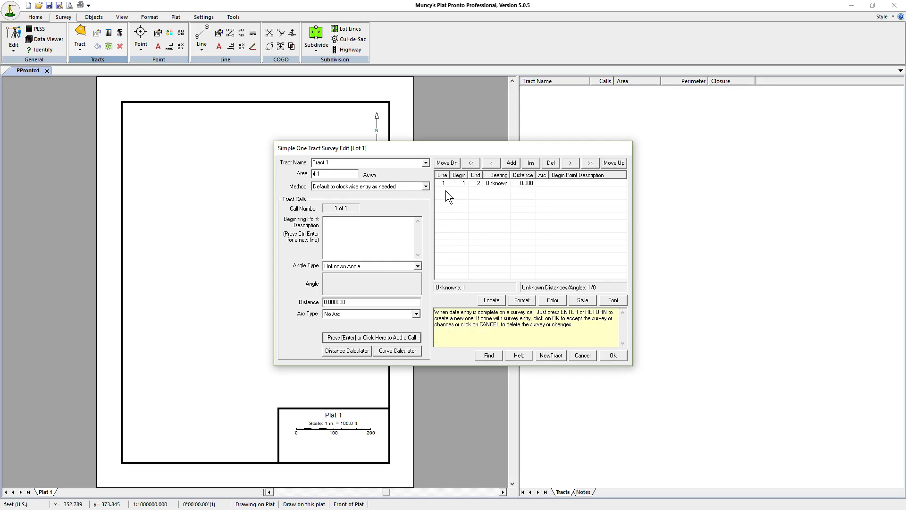
{"action": "left_click", "coordinate": [445, 183]}
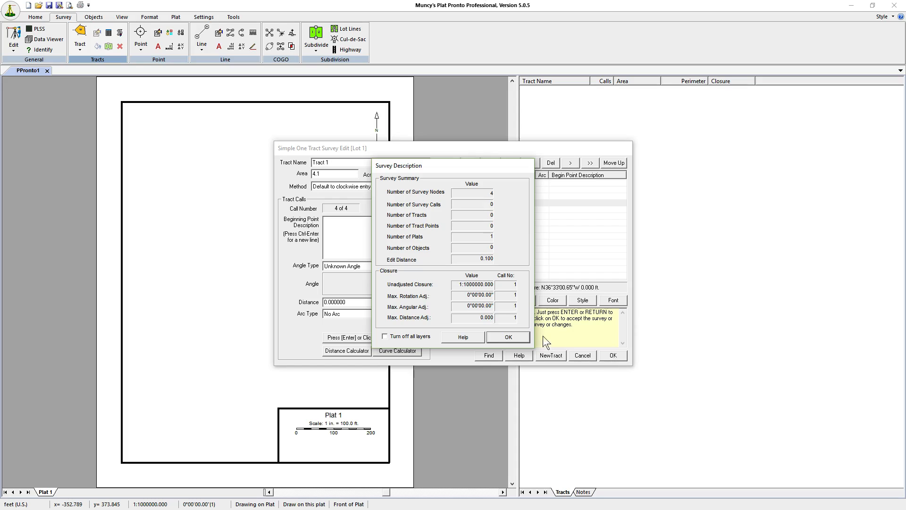
Accept the Survey Description and the missing-data warning to plot Tract 1.
{"action": "left_click", "coordinate": [507, 337]}
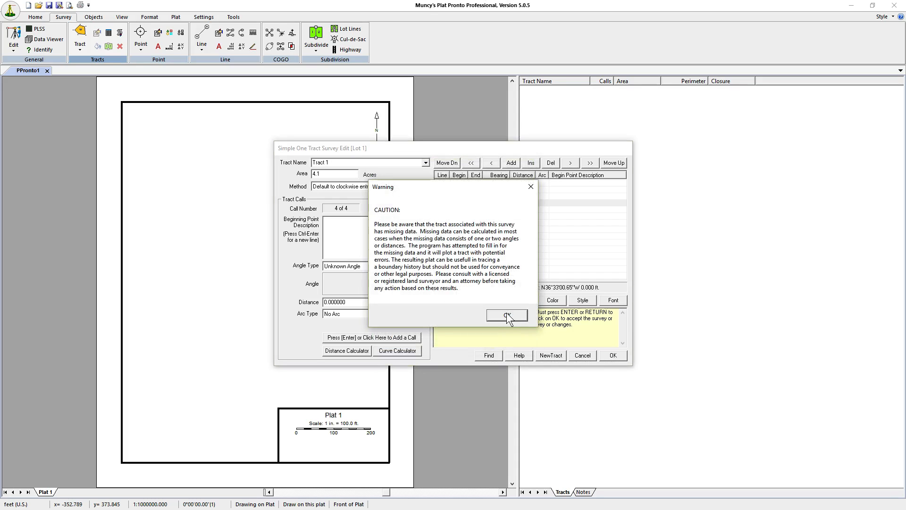
{"action": "left_click", "coordinate": [506, 315]}
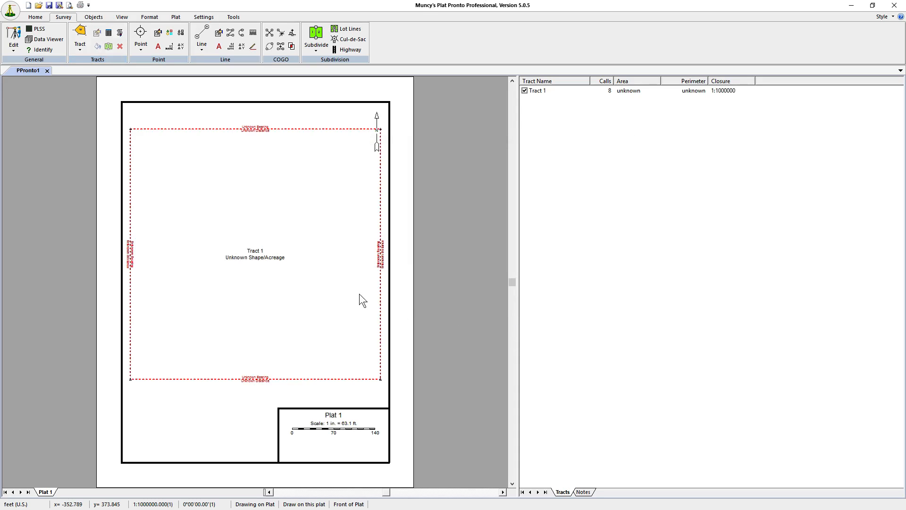
{"action": "mouse_move", "coordinate": [304, 289]}
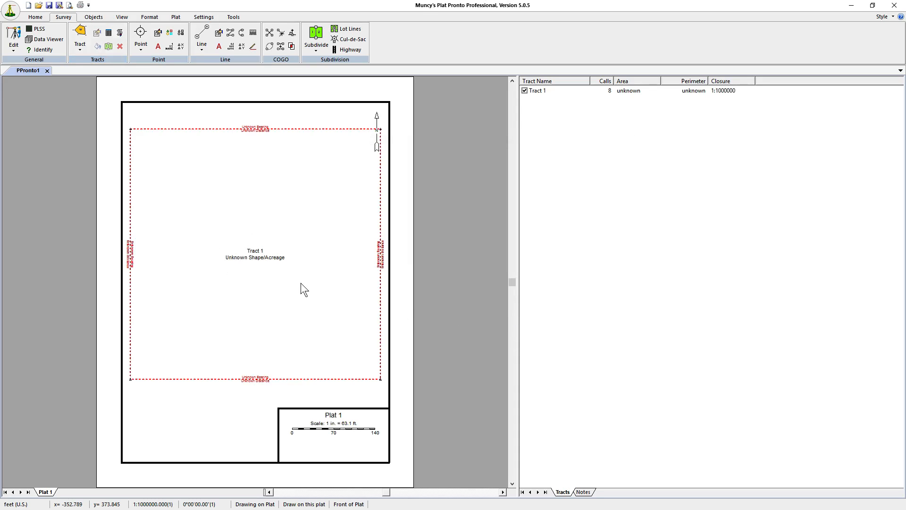
{"action": "mouse_move", "coordinate": [308, 288]}
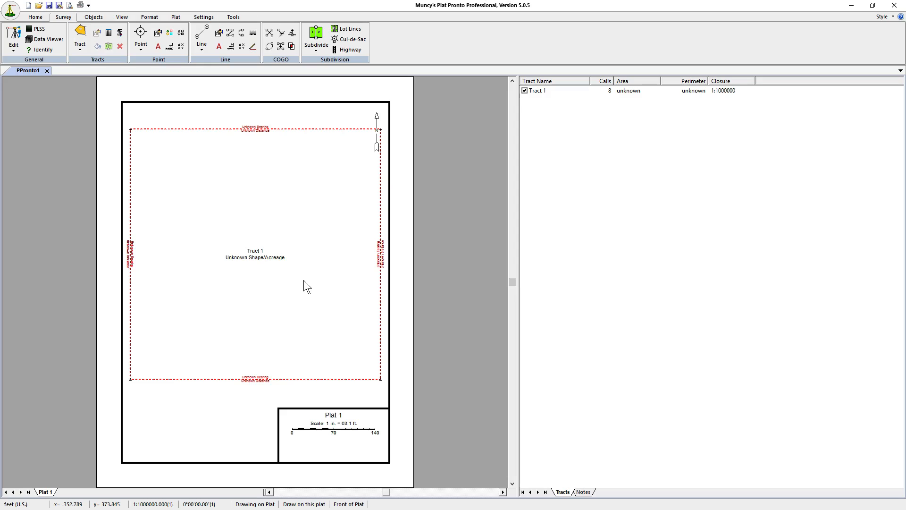
{"action": "mouse_move", "coordinate": [276, 264]}
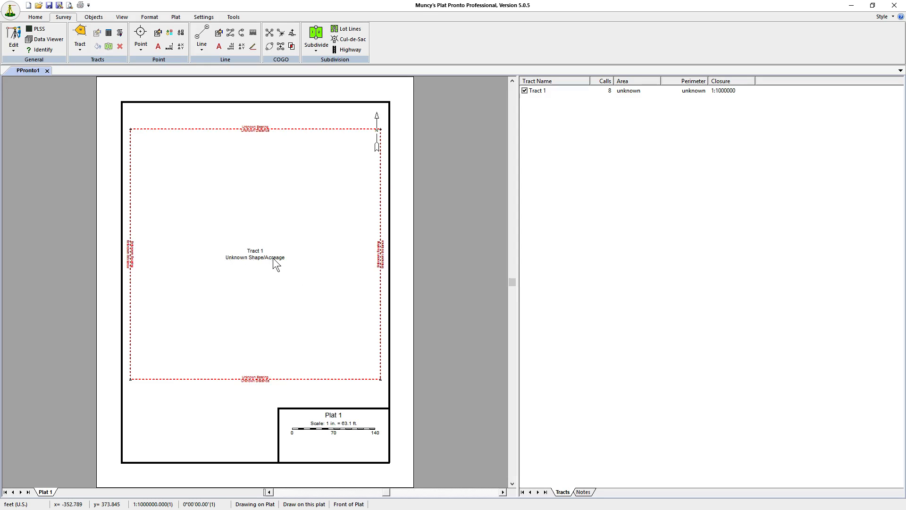
{"action": "mouse_move", "coordinate": [224, 224]}
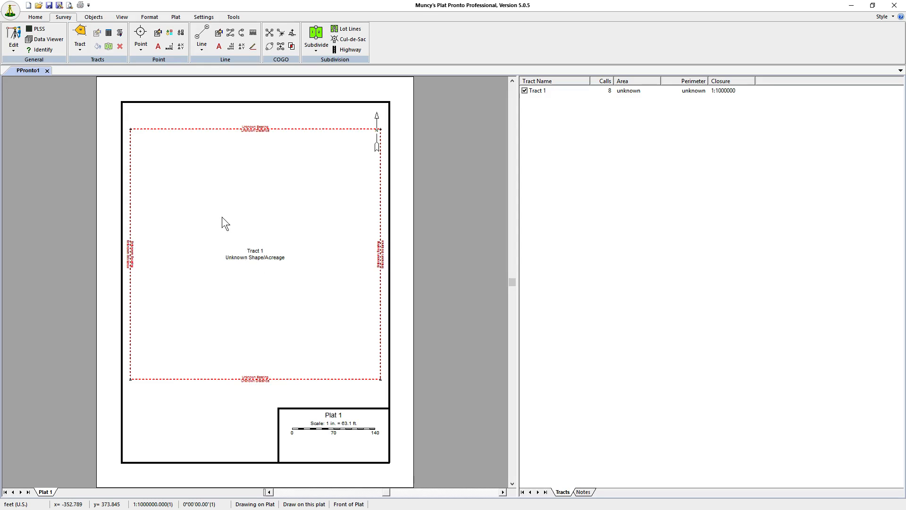
On the View tab, return from a close-up to the full plat page.
{"action": "left_click", "coordinate": [122, 16]}
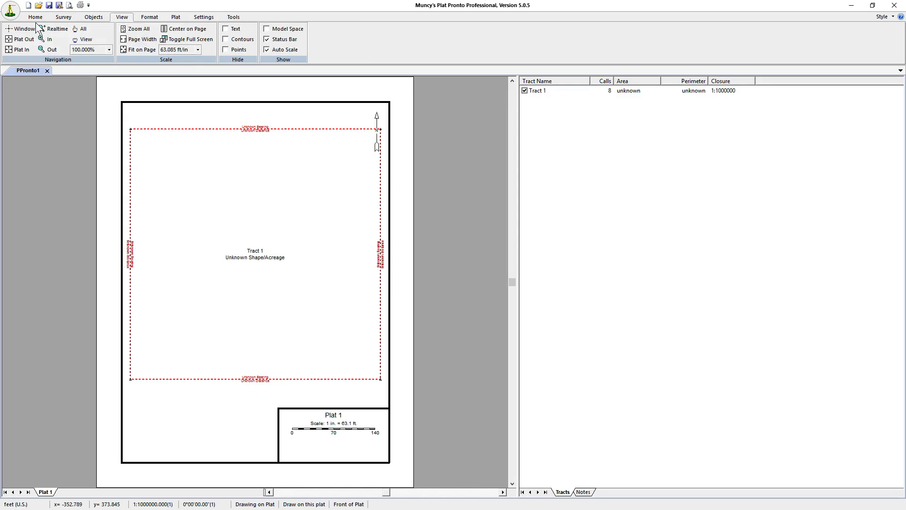
{"action": "mouse_move", "coordinate": [303, 289]}
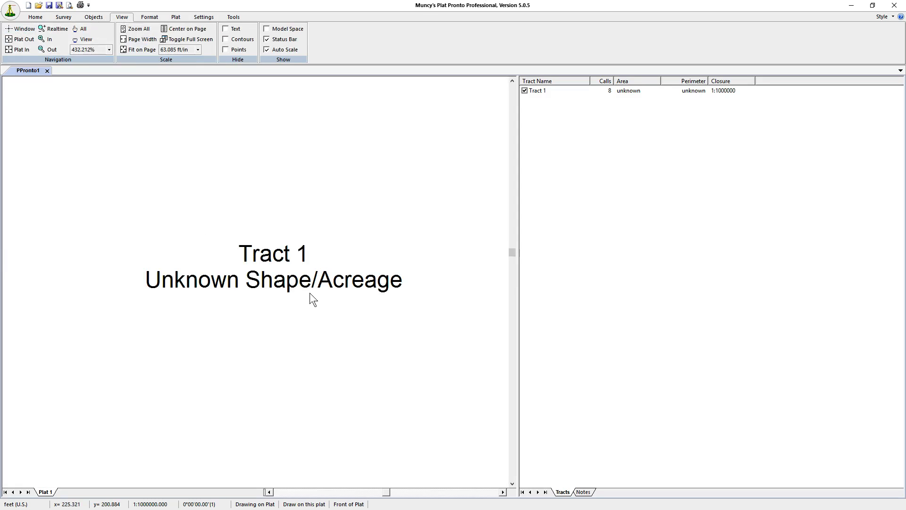
{"action": "mouse_move", "coordinate": [130, 121]}
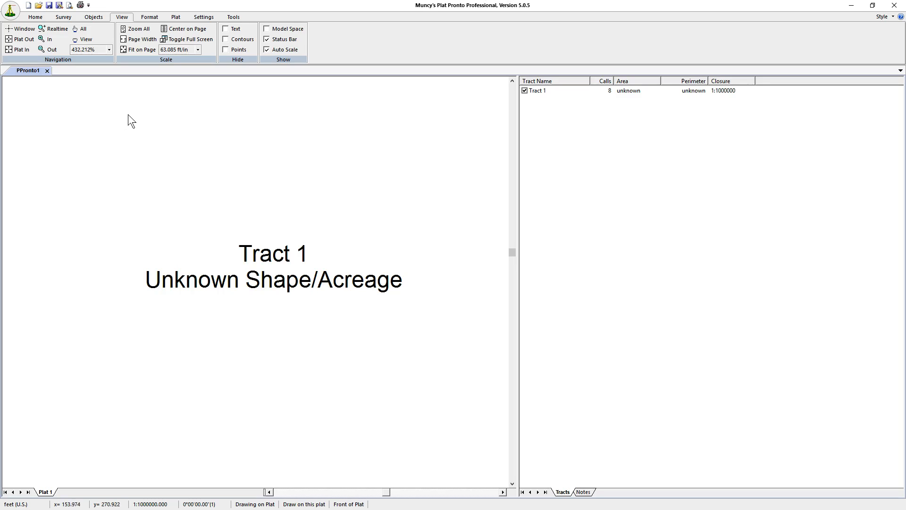
{"action": "mouse_move", "coordinate": [163, 128]}
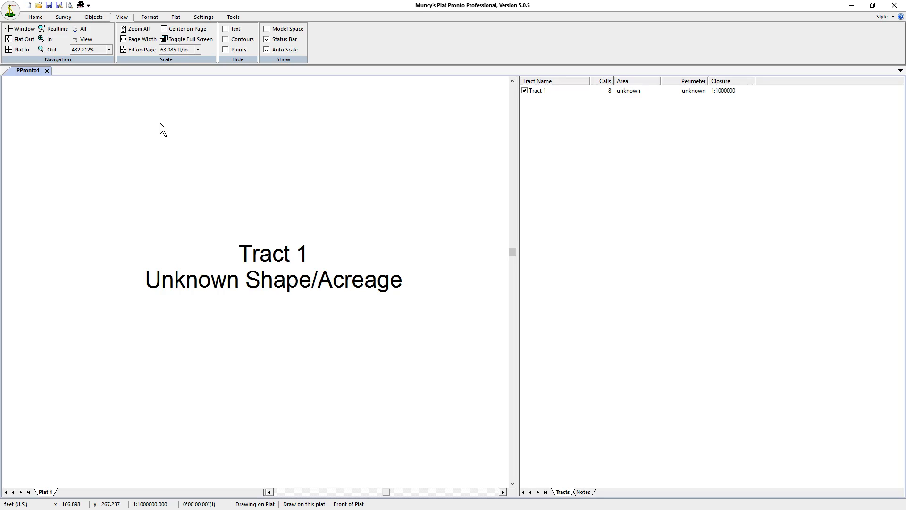
{"action": "mouse_move", "coordinate": [156, 111]}
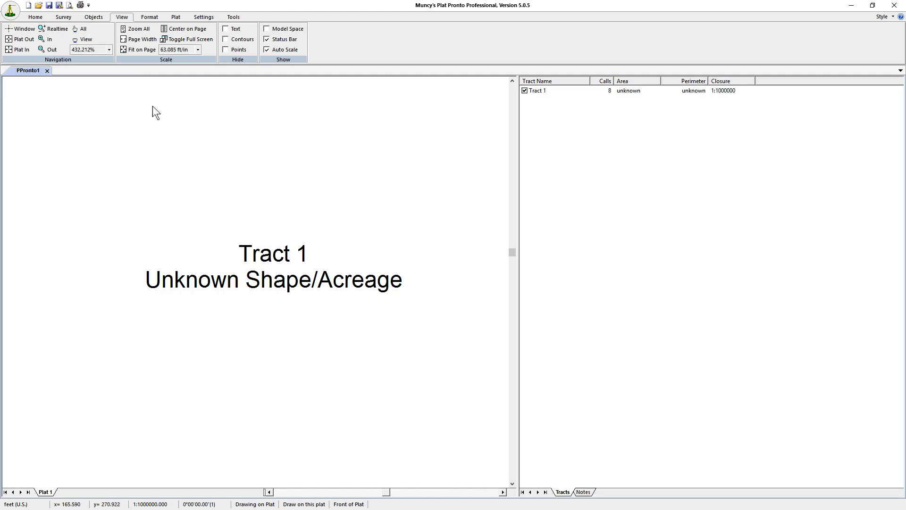
{"action": "left_click", "coordinate": [141, 49]}
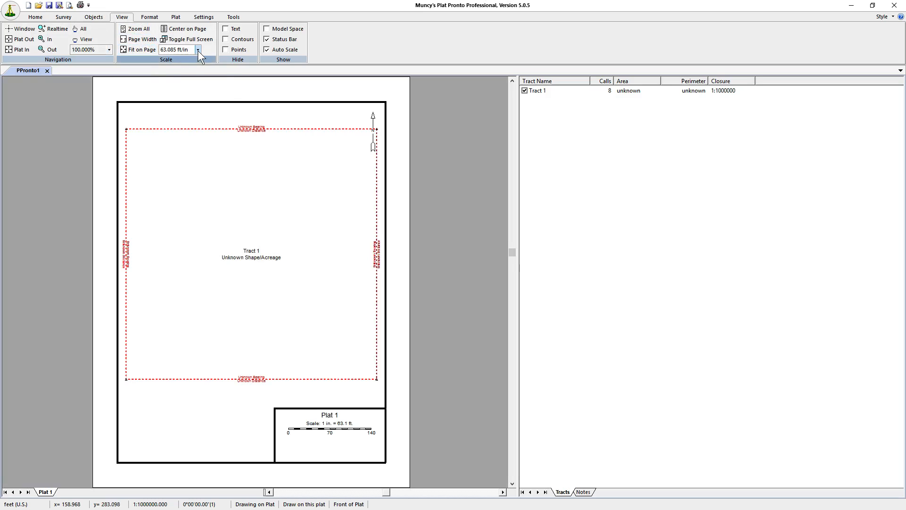
Choose 100 ft/in from the Scale dropdown.
{"action": "left_click", "coordinate": [198, 50]}
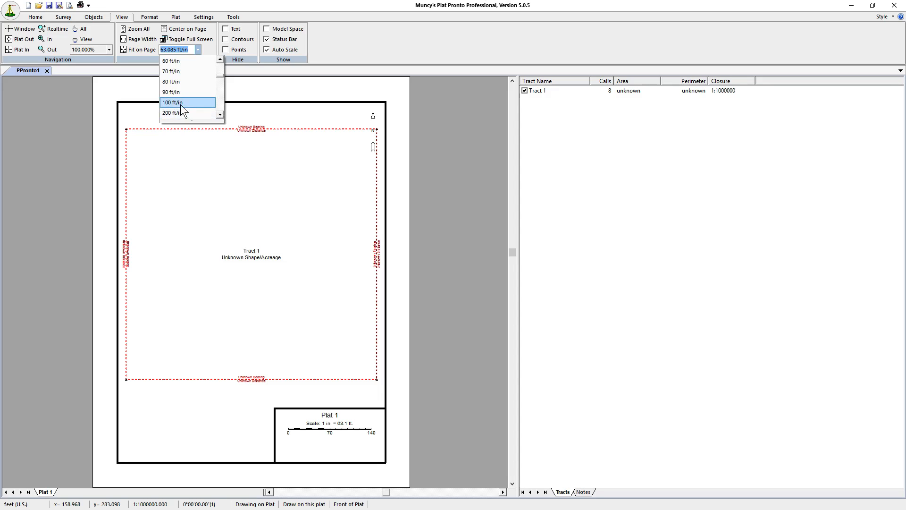
{"action": "left_click", "coordinate": [171, 103]}
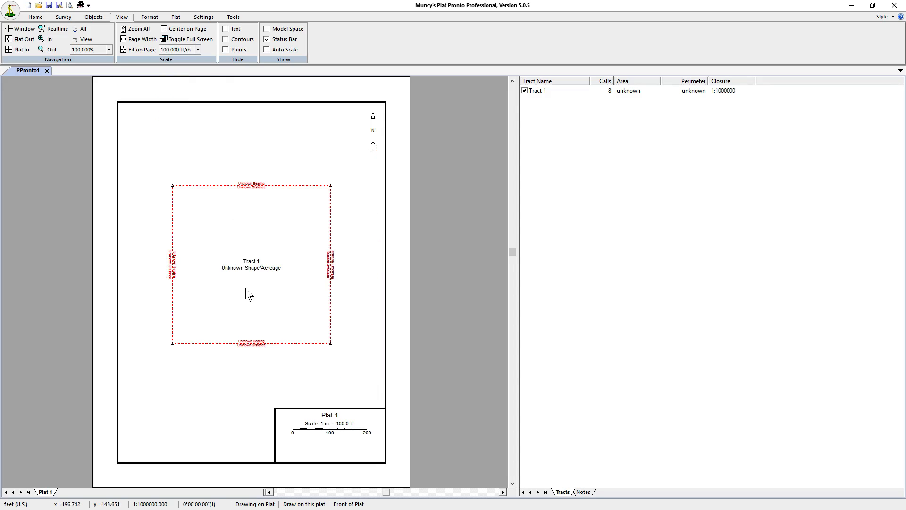
{"action": "mouse_move", "coordinate": [251, 271]}
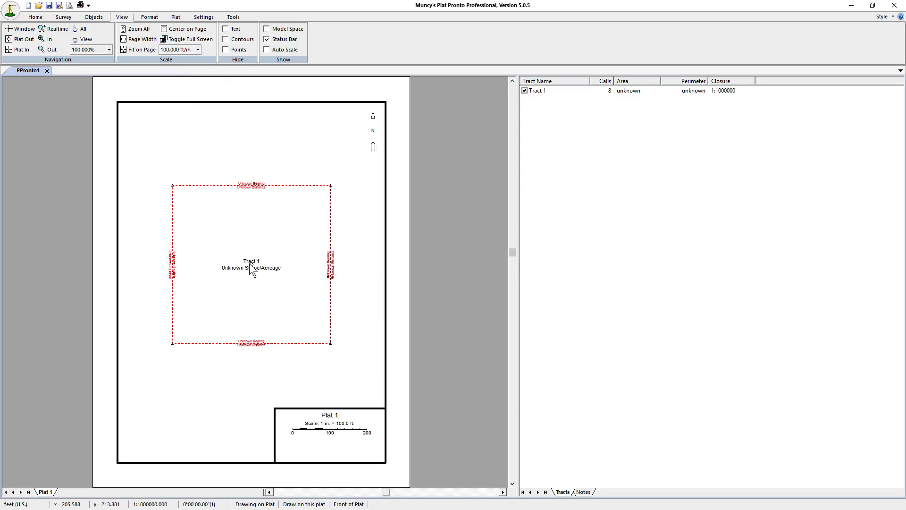
{"action": "mouse_move", "coordinate": [256, 272]}
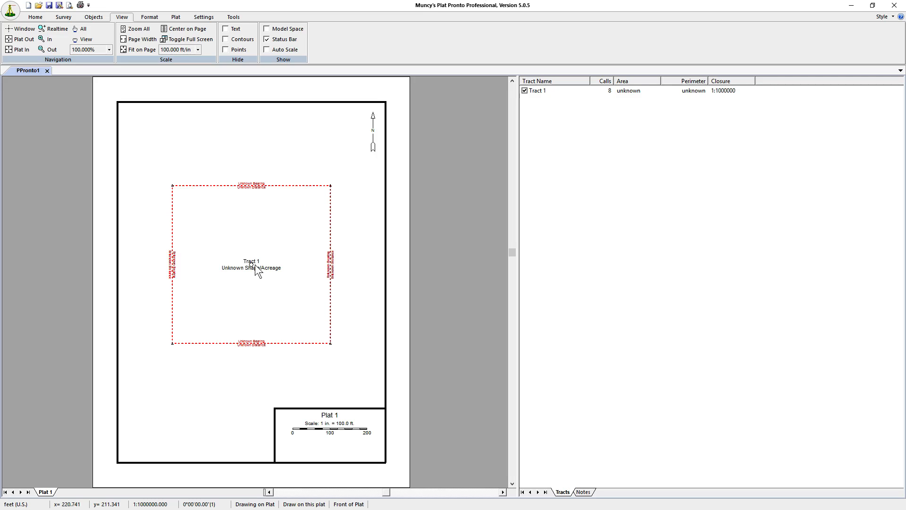
{"action": "mouse_move", "coordinate": [219, 312]}
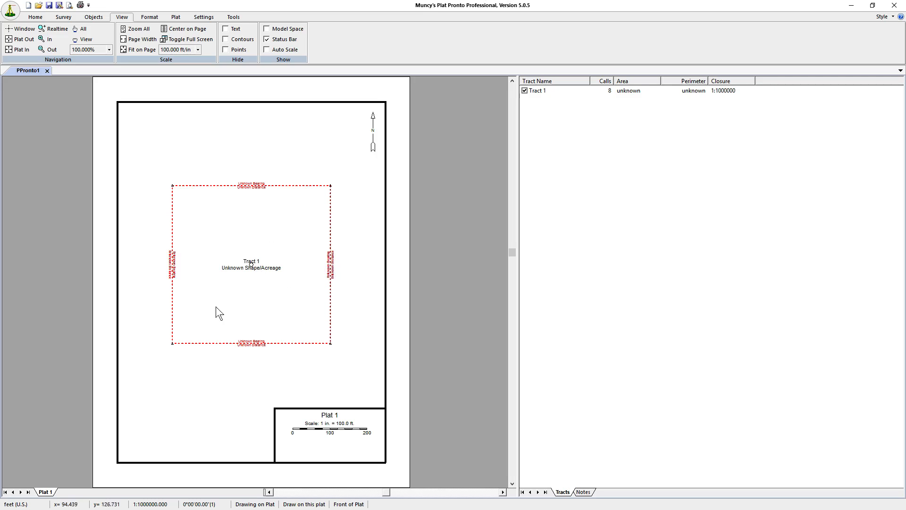
{"action": "mouse_move", "coordinate": [281, 285]}
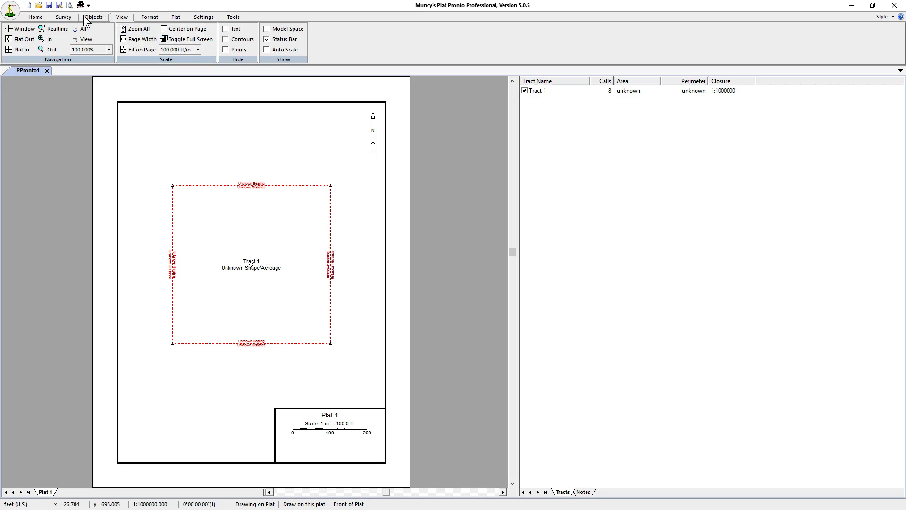
{"action": "mouse_move", "coordinate": [199, 20]}
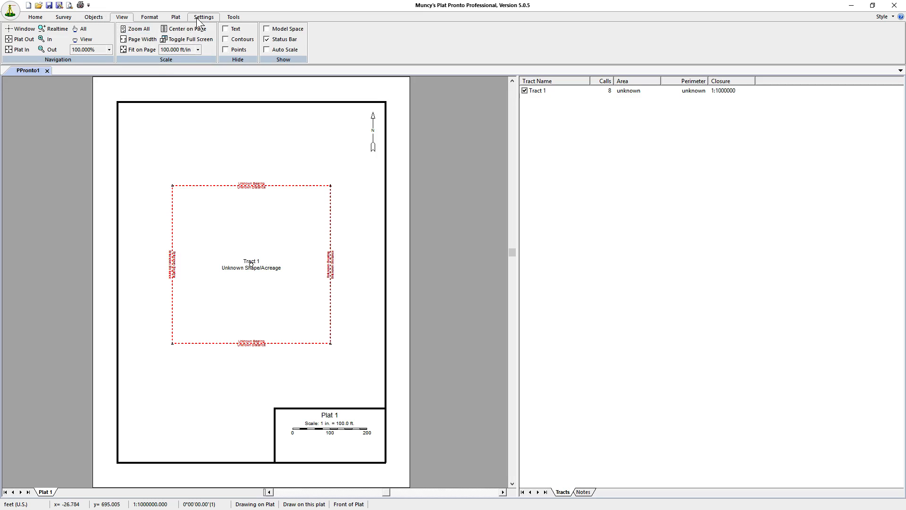
Check Calculated values in Settings and accept the warning, so Tract 1 shows 4.100 ac.
{"action": "left_click", "coordinate": [203, 17]}
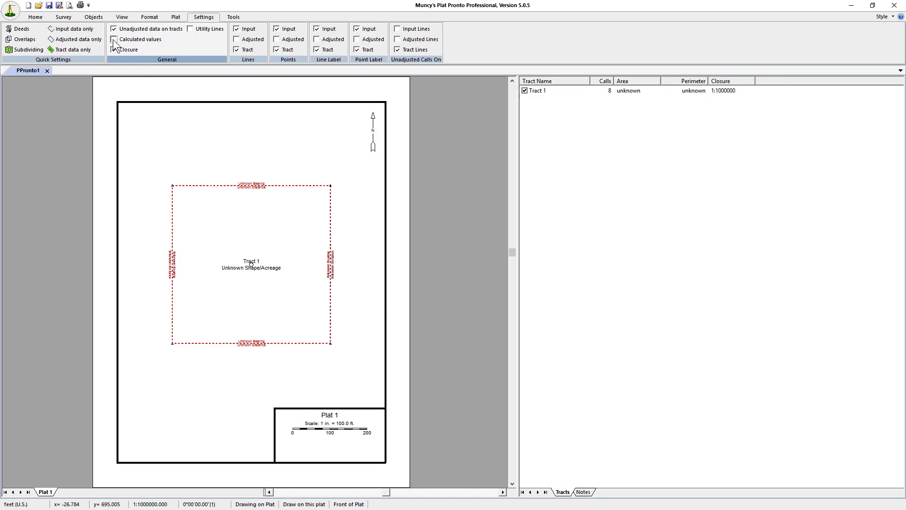
{"action": "left_click", "coordinate": [115, 39]}
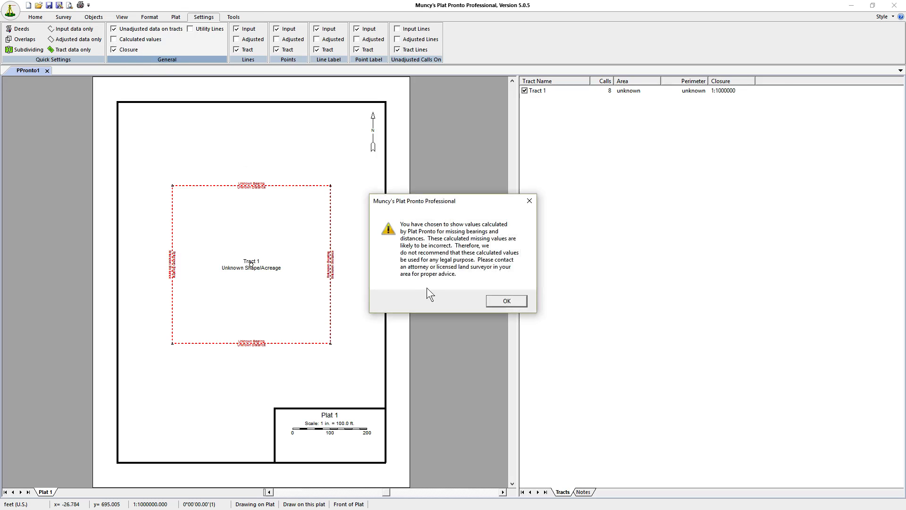
{"action": "mouse_move", "coordinate": [412, 237]}
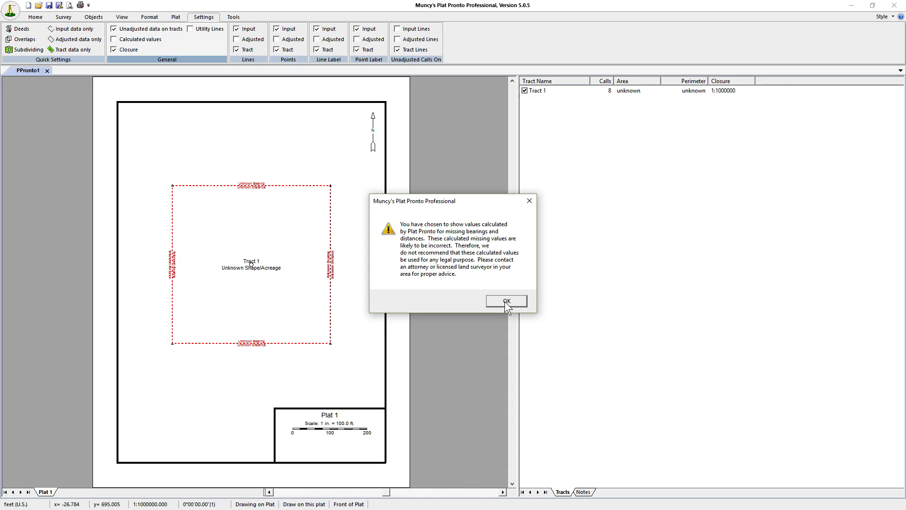
{"action": "left_click", "coordinate": [505, 300]}
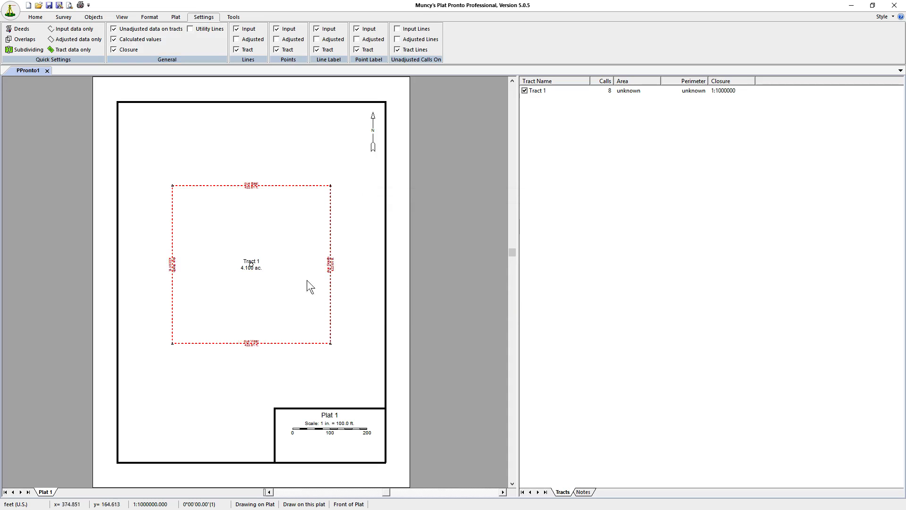
{"action": "mouse_move", "coordinate": [234, 191]}
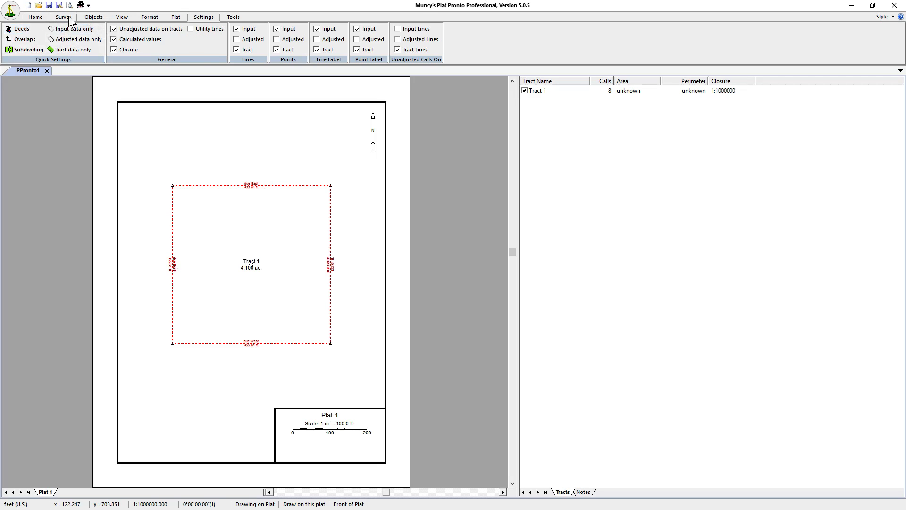
Zoom in on a calculated call label, then fit Tract 1 on the page at about 63.1 ft/in.
{"action": "left_click", "coordinate": [121, 17]}
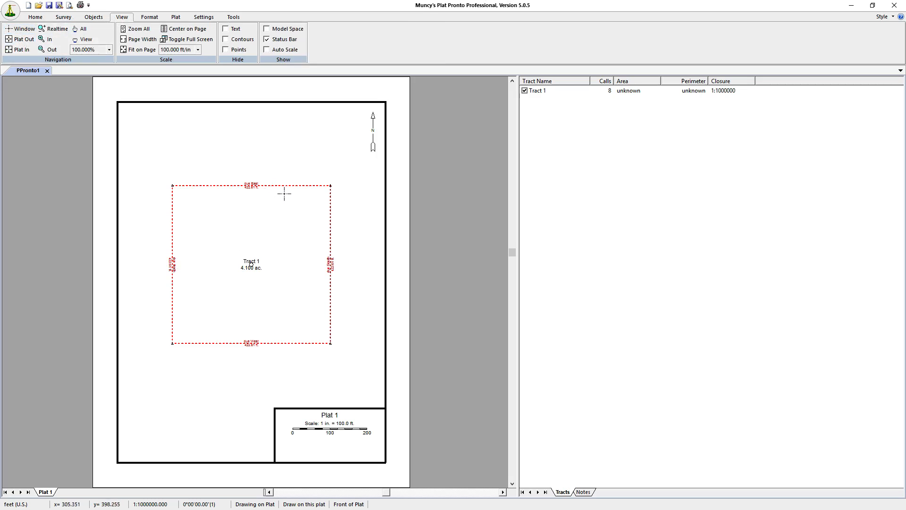
{"action": "left_click", "coordinate": [49, 38]}
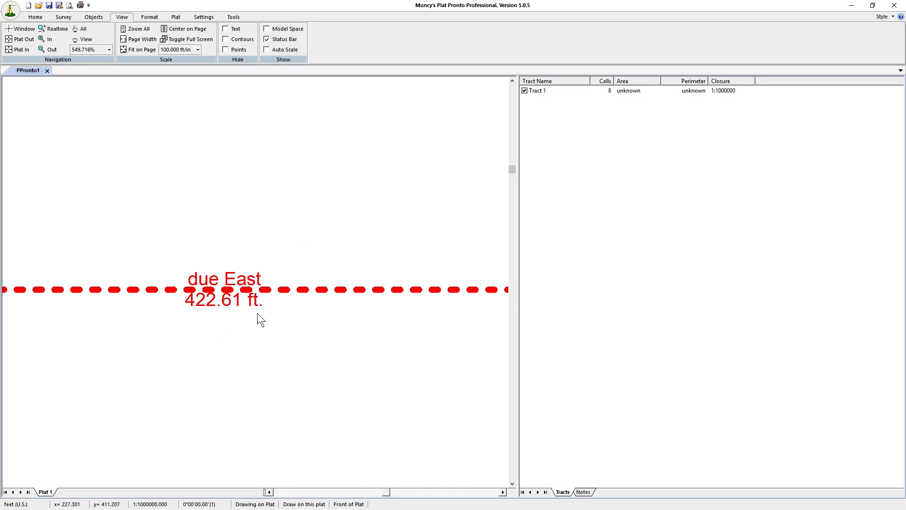
{"action": "left_click", "coordinate": [139, 49]}
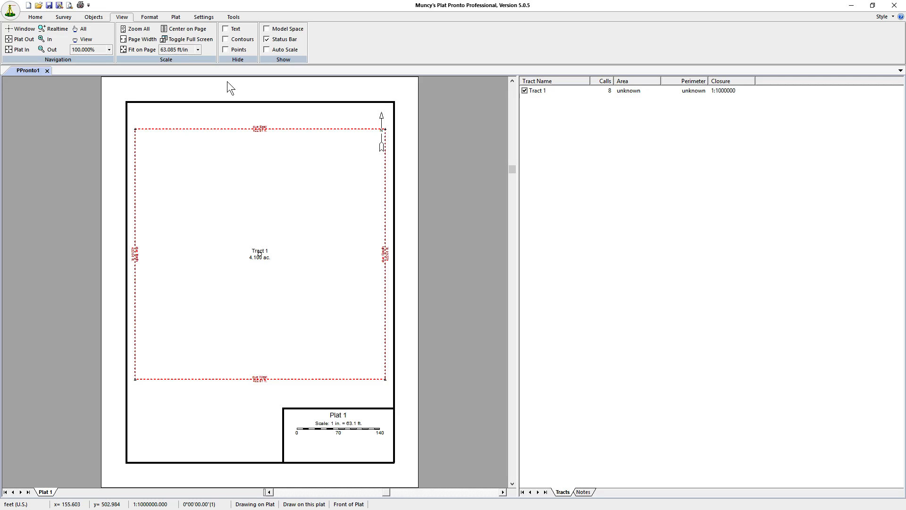
{"action": "mouse_move", "coordinate": [63, 17]}
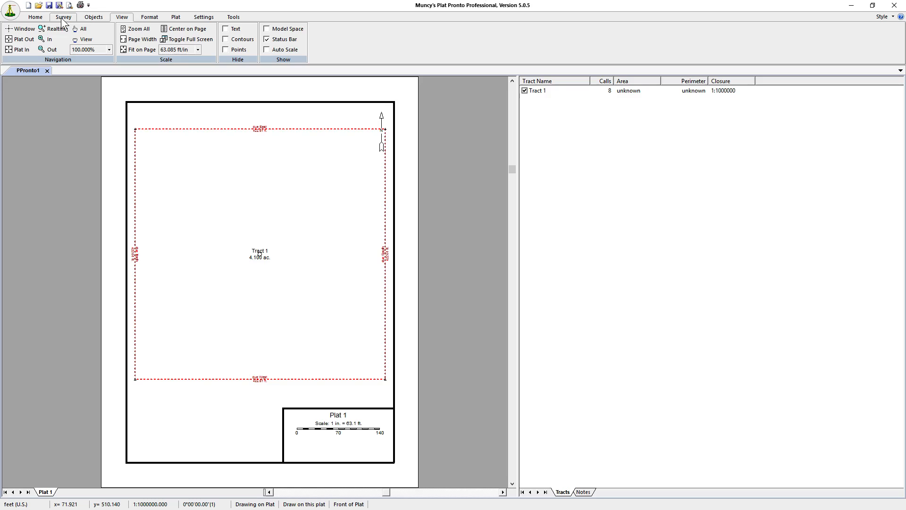
{"action": "mouse_move", "coordinate": [149, 16]}
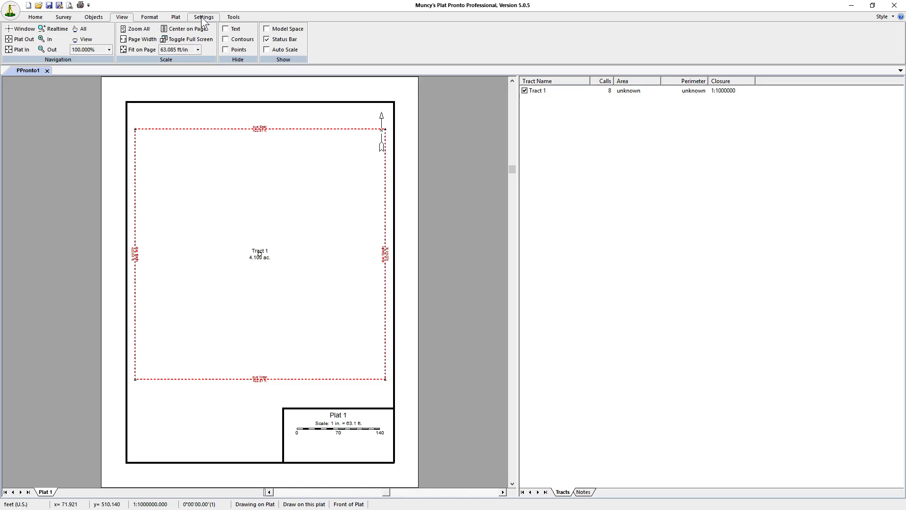
Uncheck Calculated values on the Settings tab.
{"action": "left_click", "coordinate": [203, 16]}
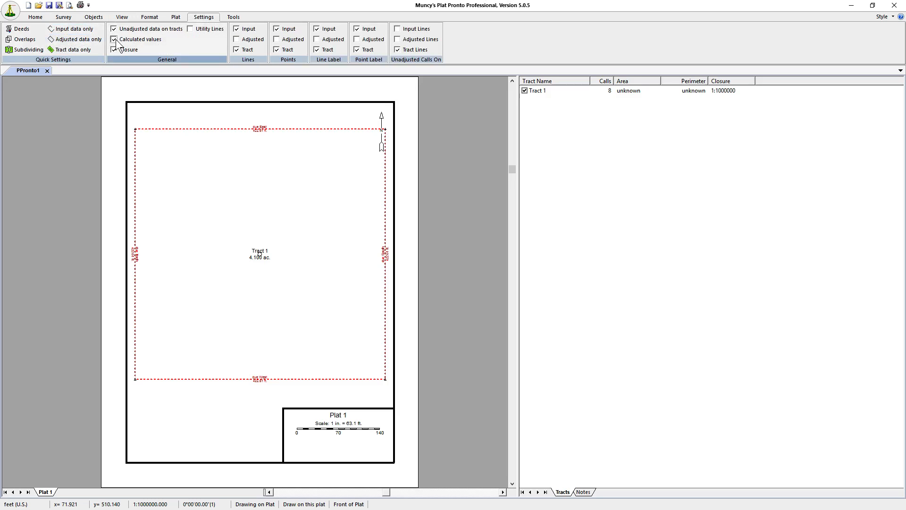
{"action": "left_click", "coordinate": [113, 39]}
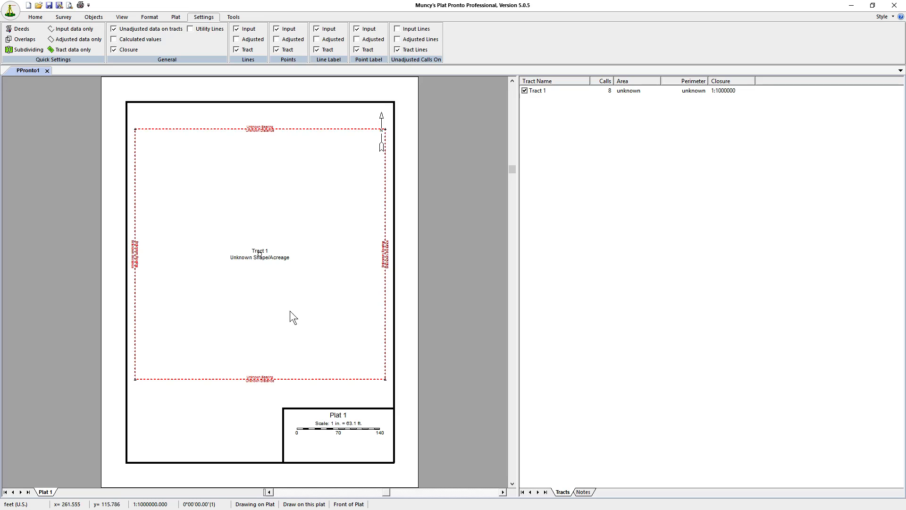
{"action": "mouse_move", "coordinate": [263, 326]}
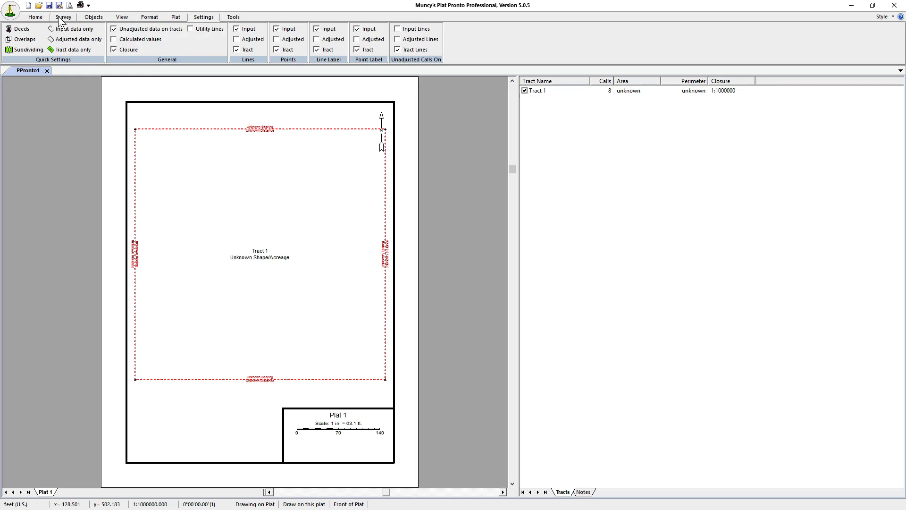
Pick 100 ft/in from the scale list on the View tab.
{"action": "left_click", "coordinate": [121, 16]}
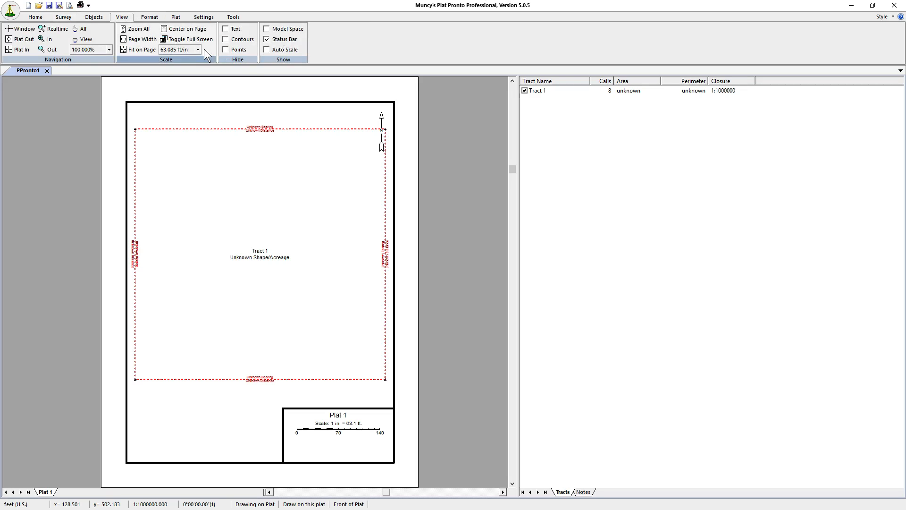
{"action": "left_click", "coordinate": [198, 49]}
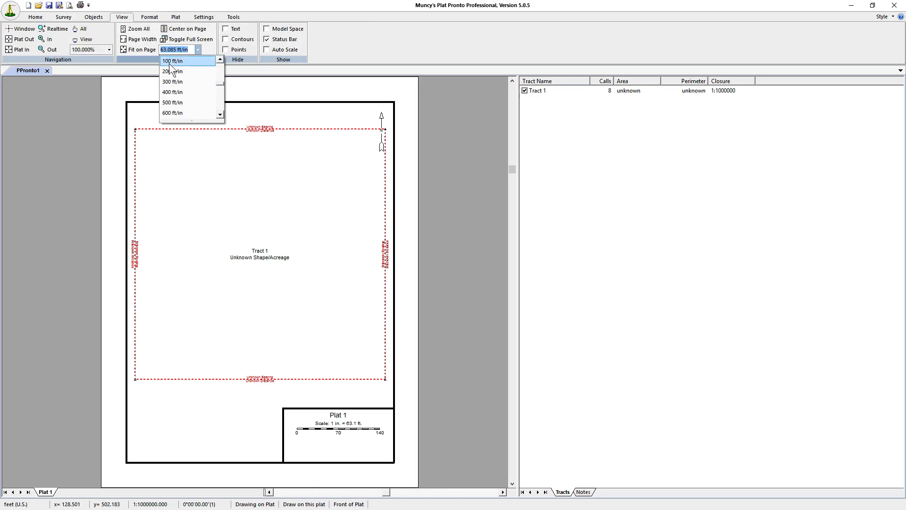
{"action": "left_click", "coordinate": [171, 60]}
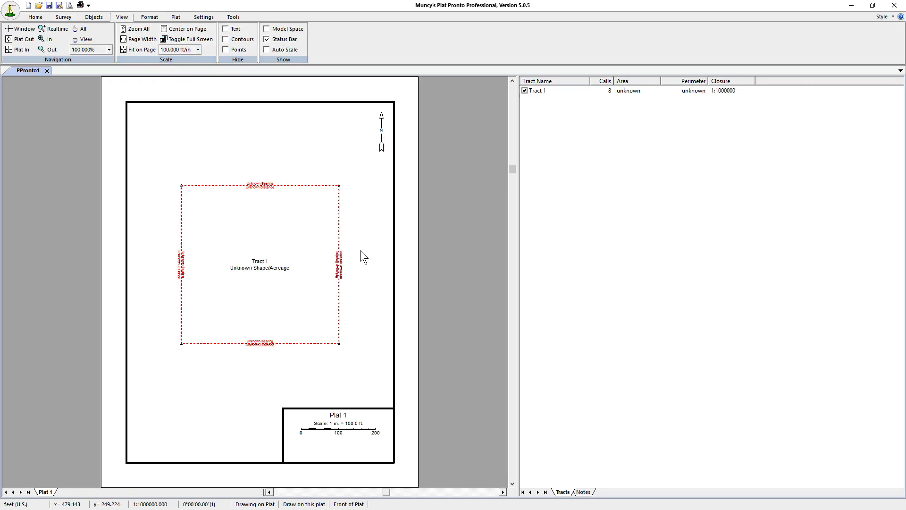
{"action": "mouse_move", "coordinate": [263, 272]}
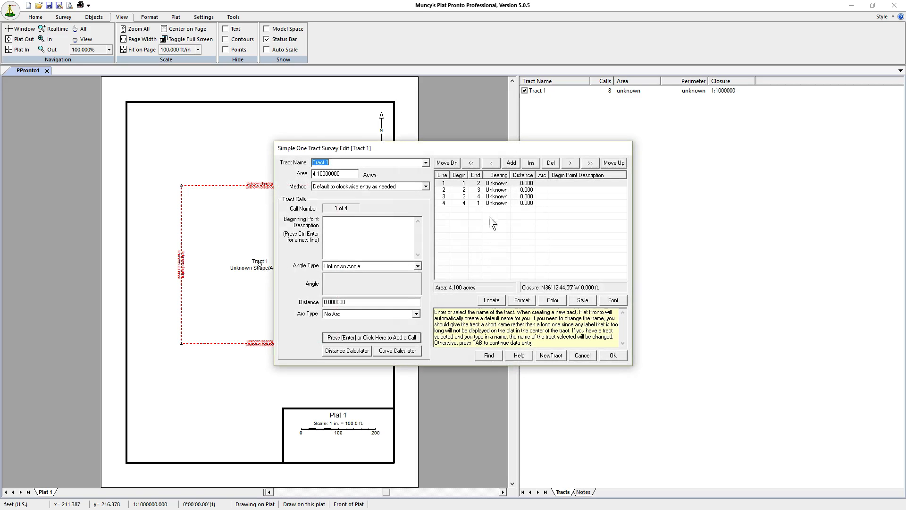
Give Tract 1 six calls, set call 2 to N 45° E, 100 ft, and accept the warning.
{"action": "left_click", "coordinate": [497, 203]}
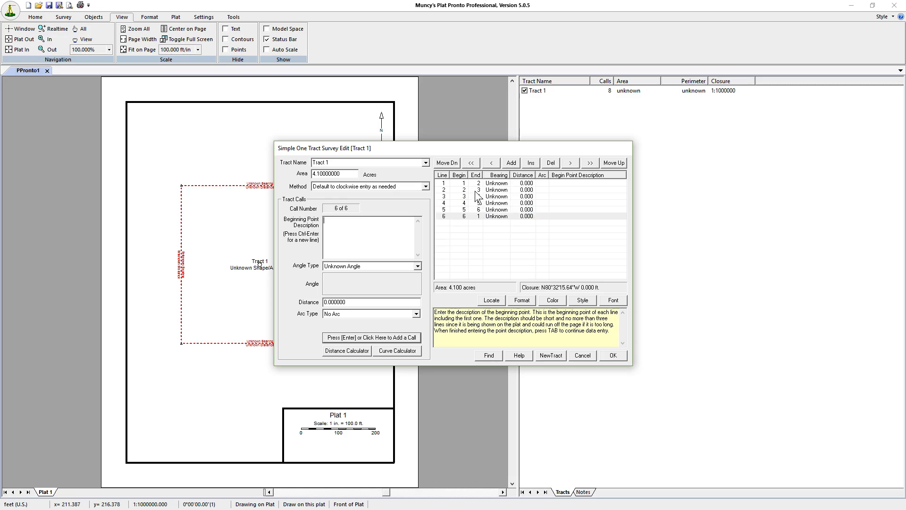
{"action": "left_click", "coordinate": [418, 266]}
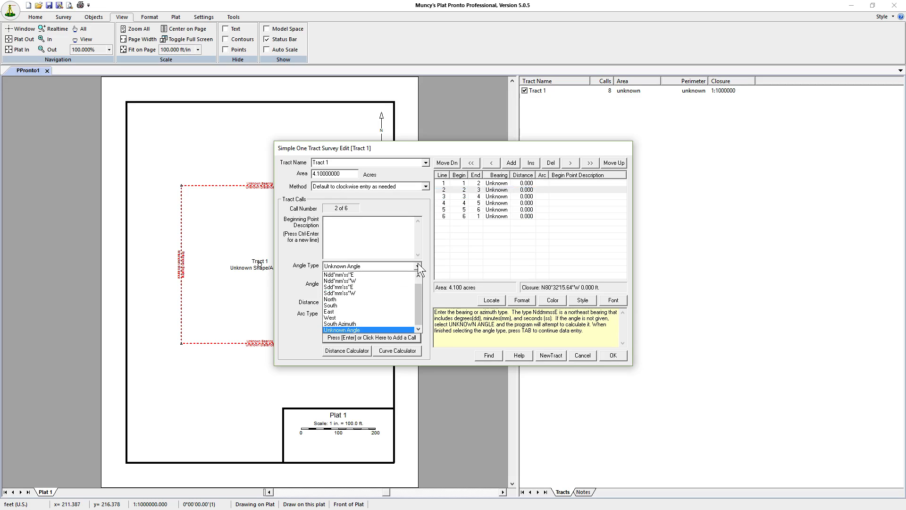
{"action": "left_click", "coordinate": [338, 274]}
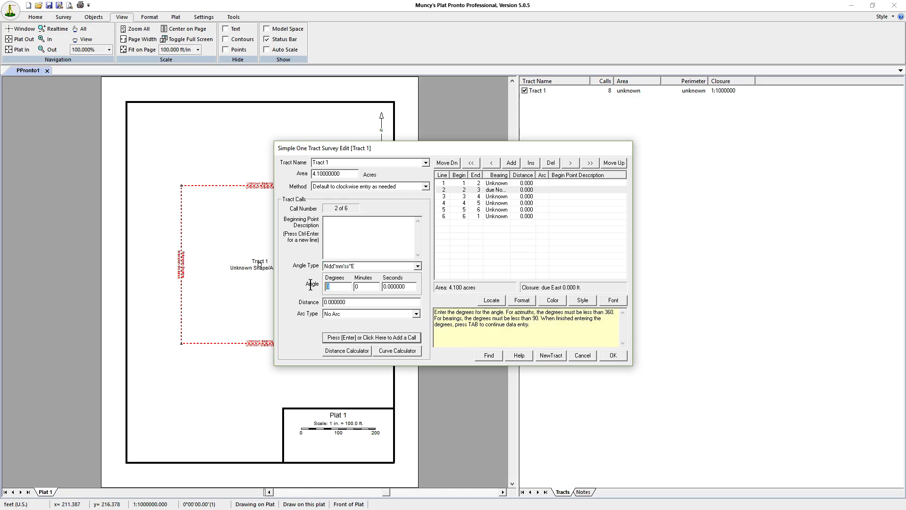
{"action": "type", "text": "45"}
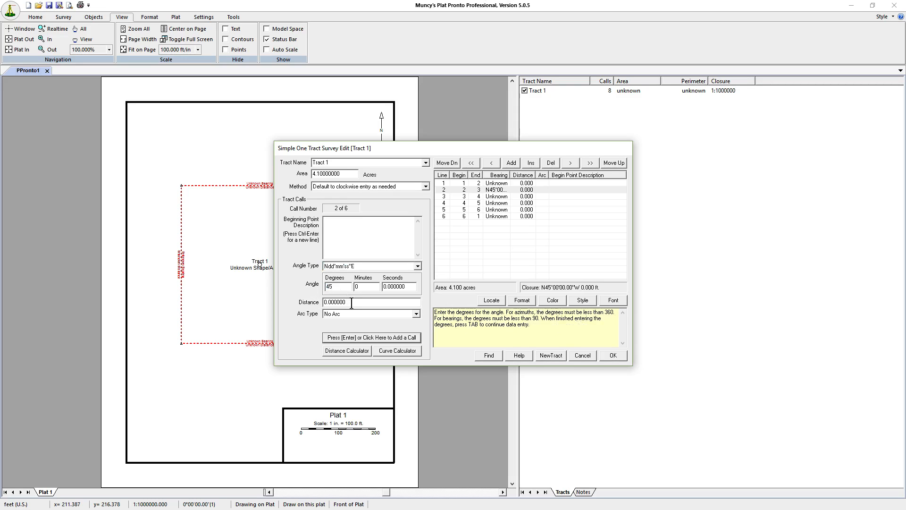
{"action": "type", "text": "100"}
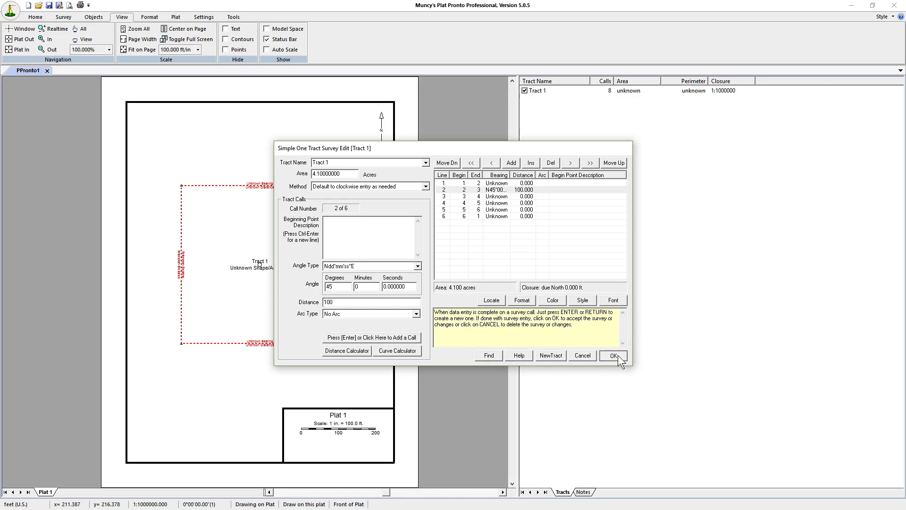
{"action": "left_click", "coordinate": [614, 355]}
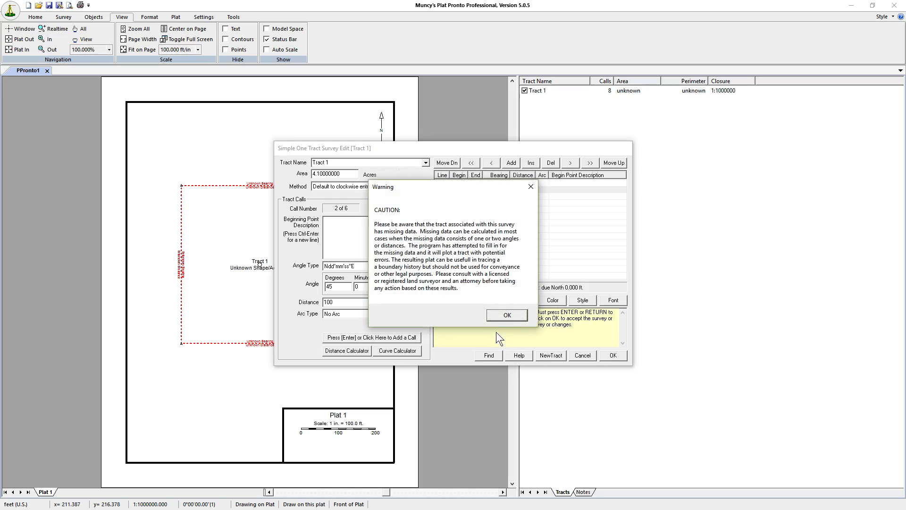
{"action": "left_click", "coordinate": [506, 315]}
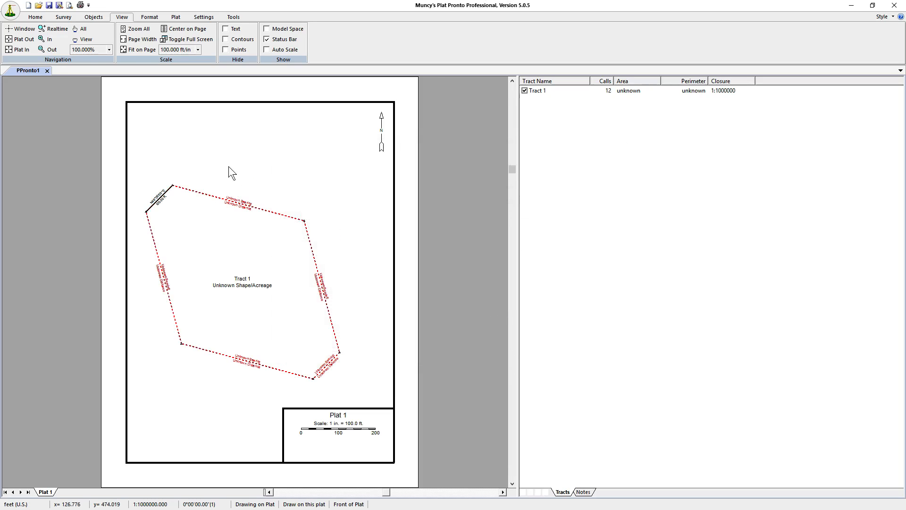
{"action": "mouse_move", "coordinate": [184, 210]}
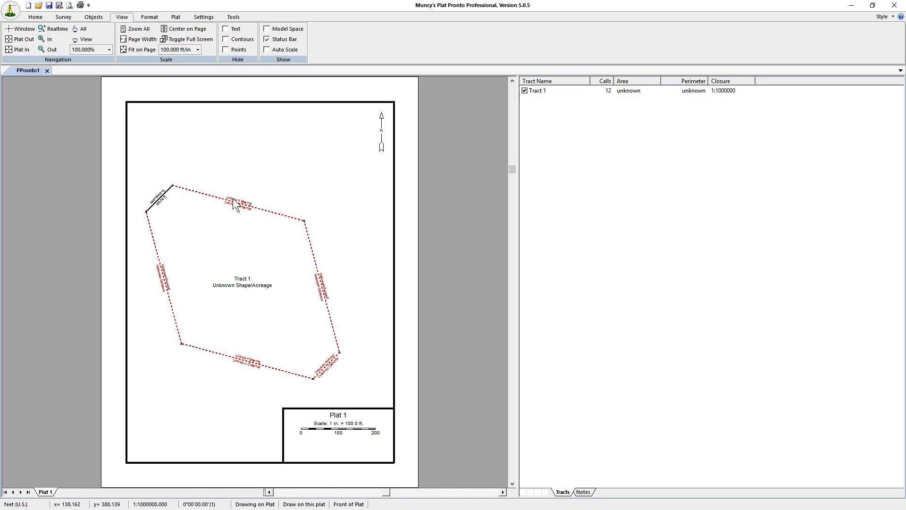
{"action": "mouse_move", "coordinate": [165, 209]}
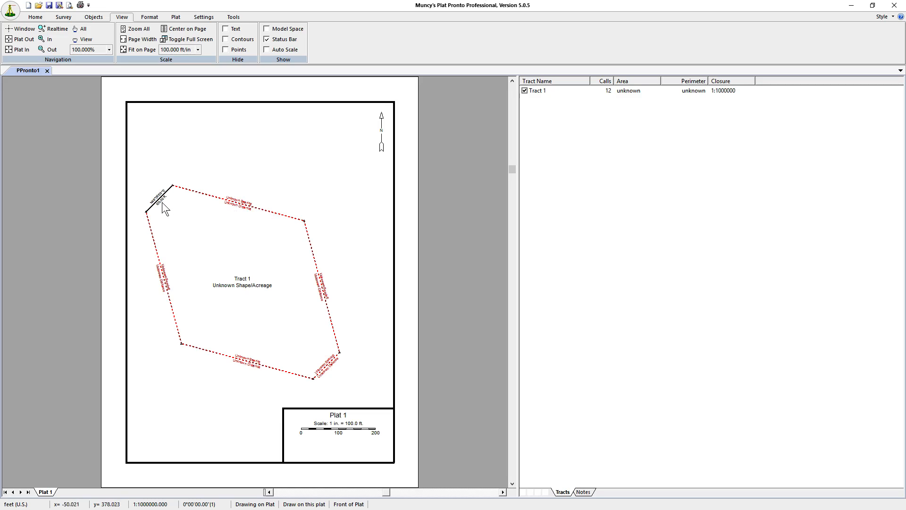
{"action": "mouse_move", "coordinate": [173, 201]}
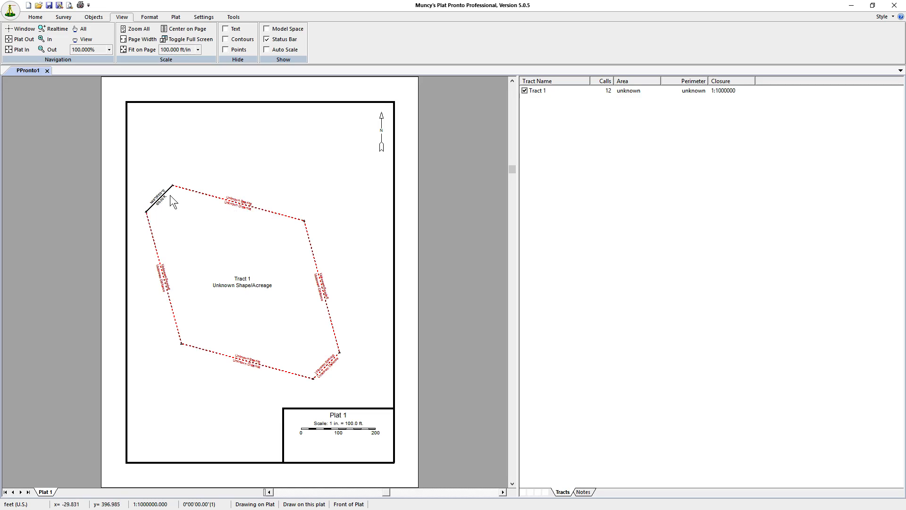
{"action": "mouse_move", "coordinate": [167, 204]}
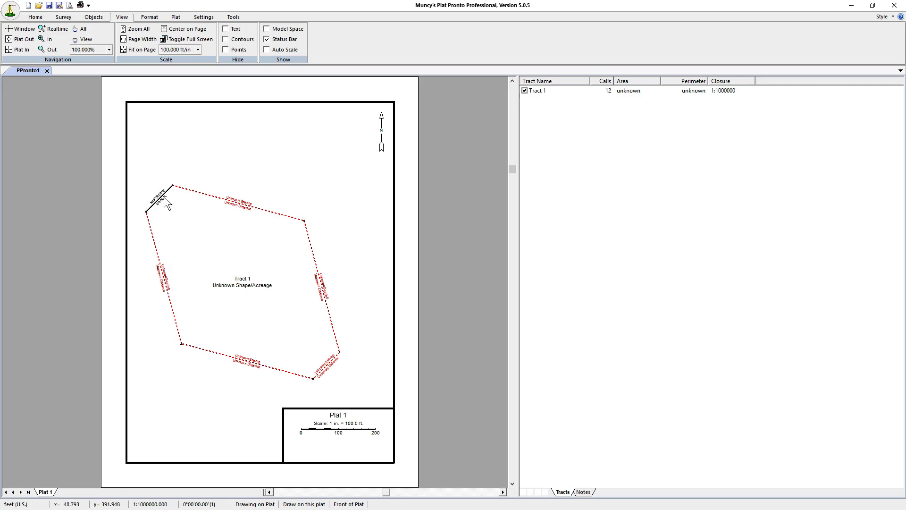
{"action": "mouse_move", "coordinate": [164, 208]}
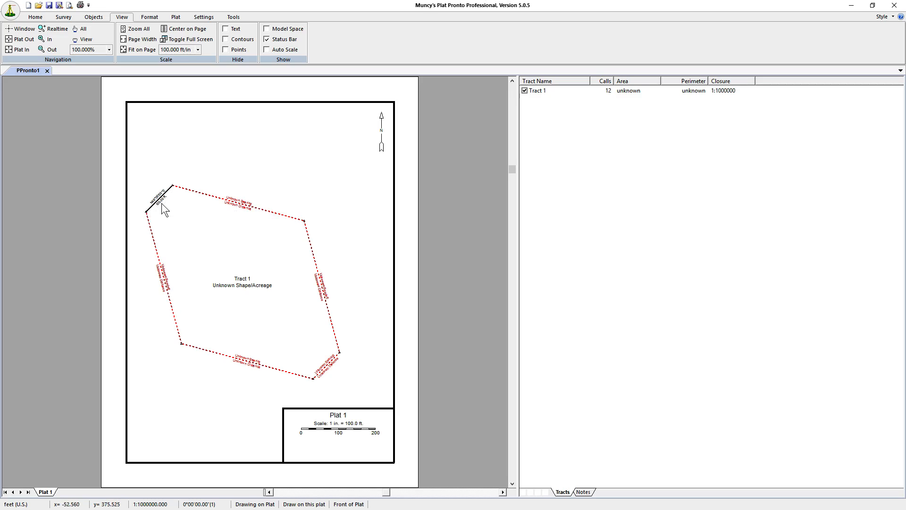
Center Tract 1 on the page and bring up the Settings tab.
{"action": "left_click", "coordinate": [186, 29]}
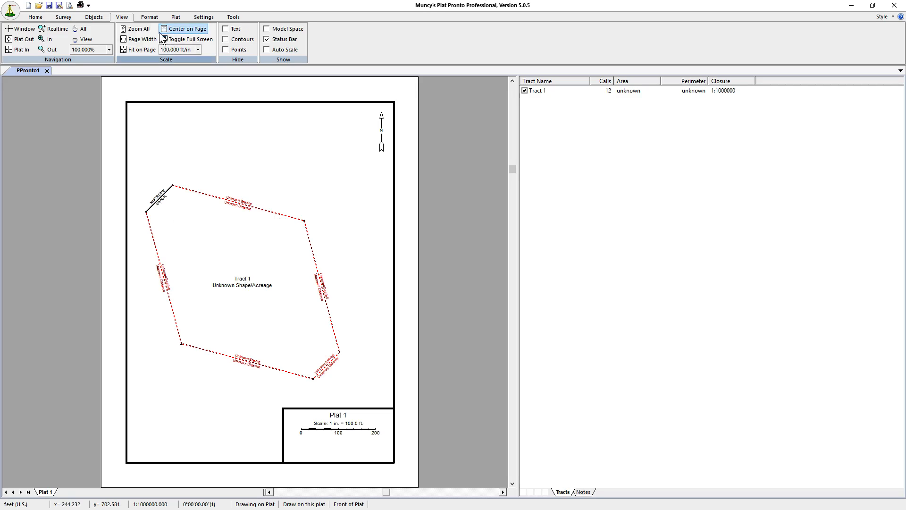
{"action": "left_click", "coordinate": [203, 16]}
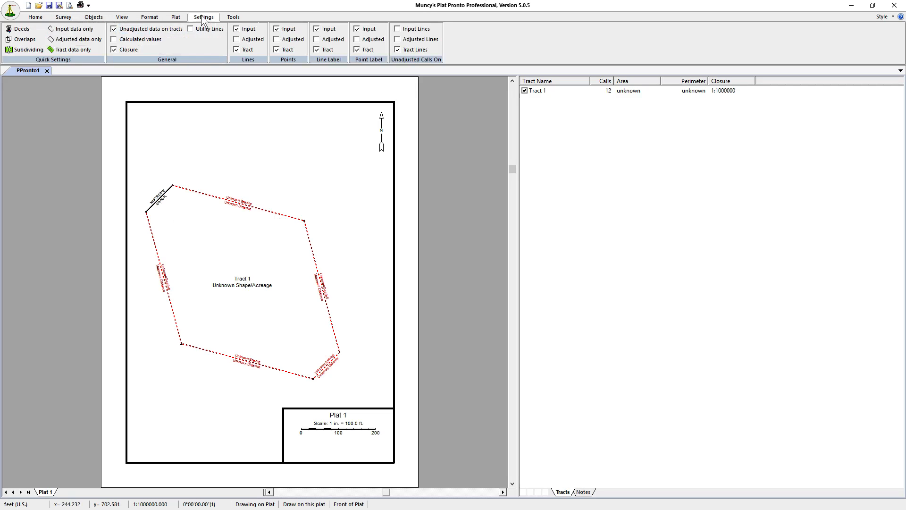
Turn on Calculated values and accept the warning, so Tract 1 reads 4.100 ac.
{"action": "left_click", "coordinate": [114, 39]}
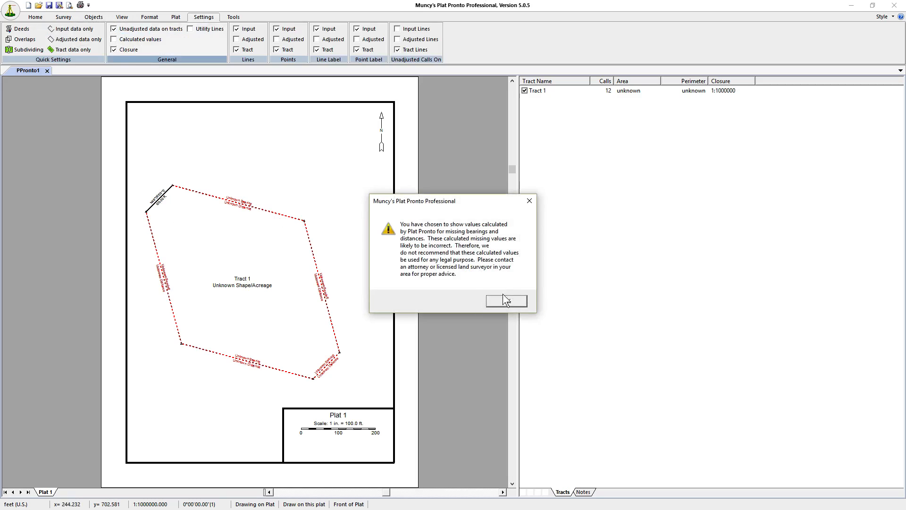
{"action": "left_click", "coordinate": [506, 301]}
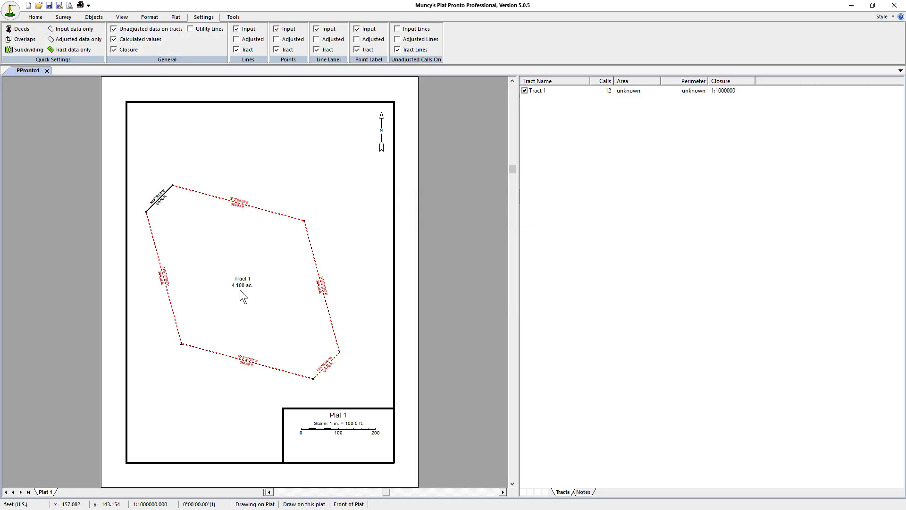
{"action": "mouse_move", "coordinate": [239, 291]}
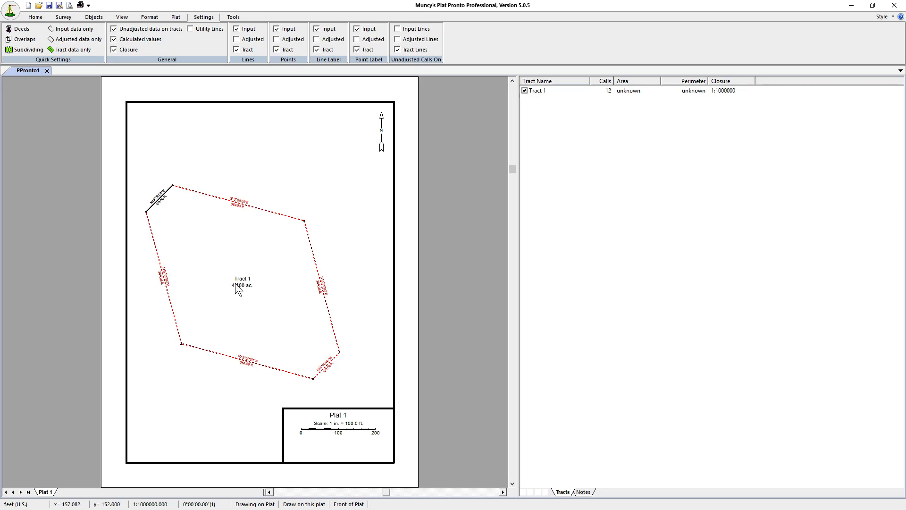
{"action": "mouse_move", "coordinate": [191, 192]}
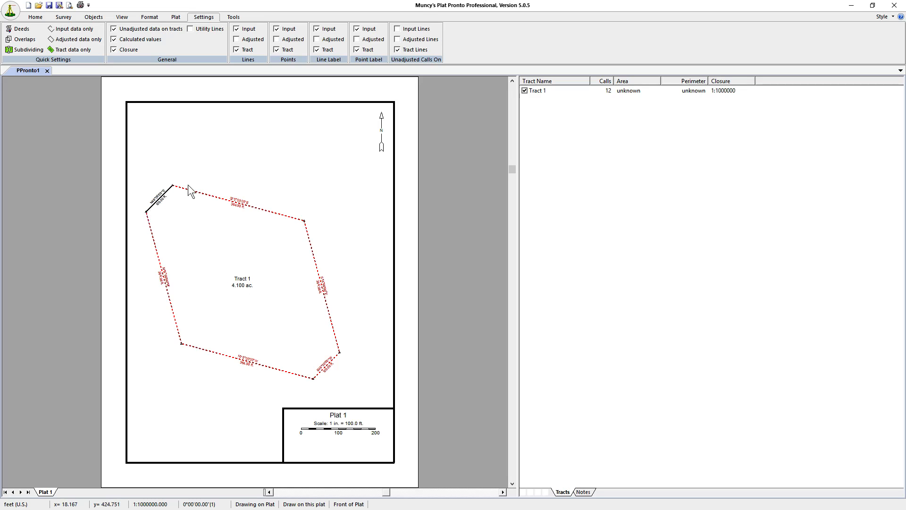
{"action": "mouse_move", "coordinate": [243, 288]}
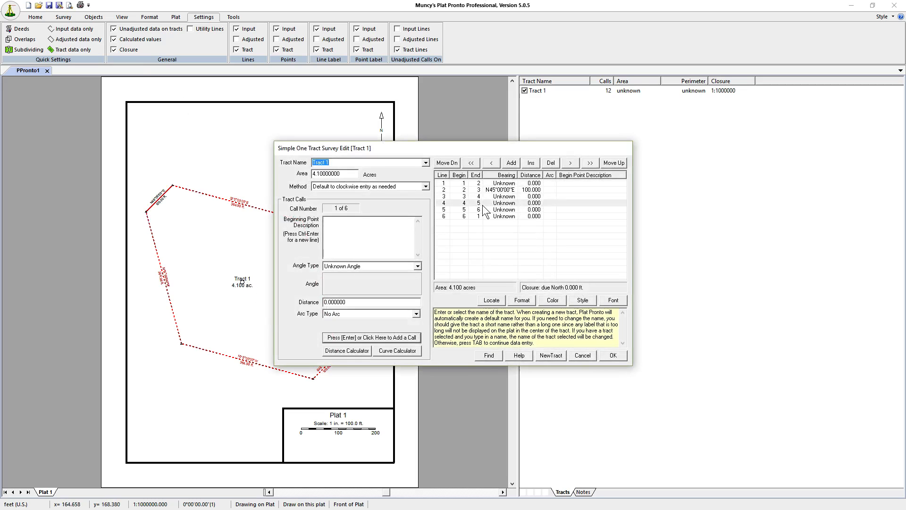
Set line 4's bearing to S30°00'00"E using Sdd°mm'ss"E angle type, accepting the caution.
{"action": "left_click", "coordinate": [480, 203]}
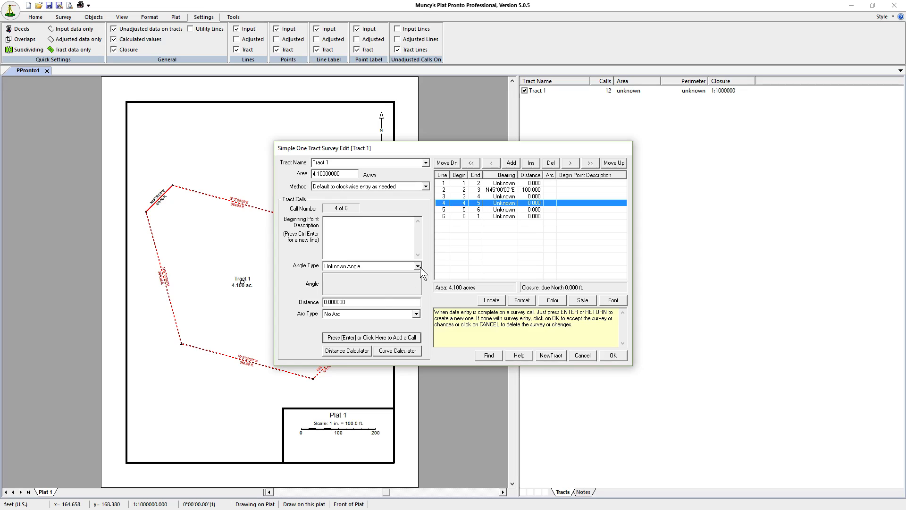
{"action": "left_click", "coordinate": [419, 266]}
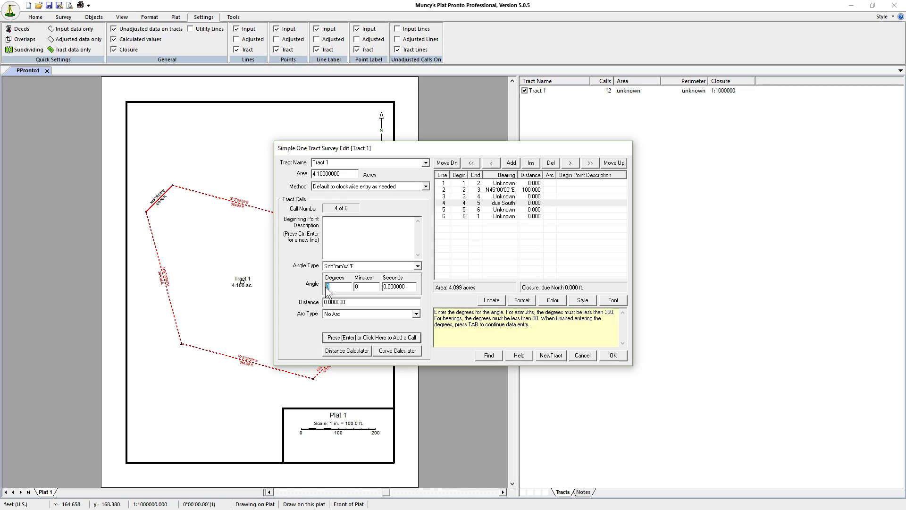
{"action": "type", "text": "30"}
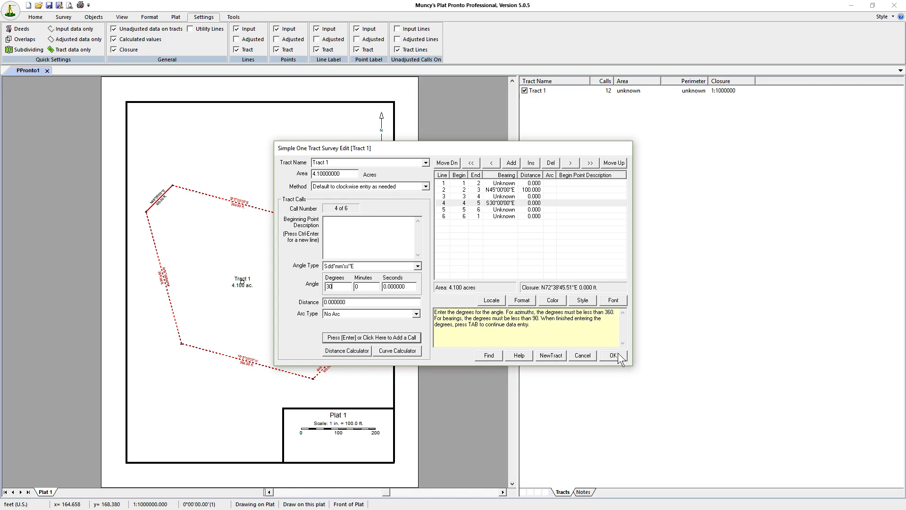
{"action": "left_click", "coordinate": [613, 355]}
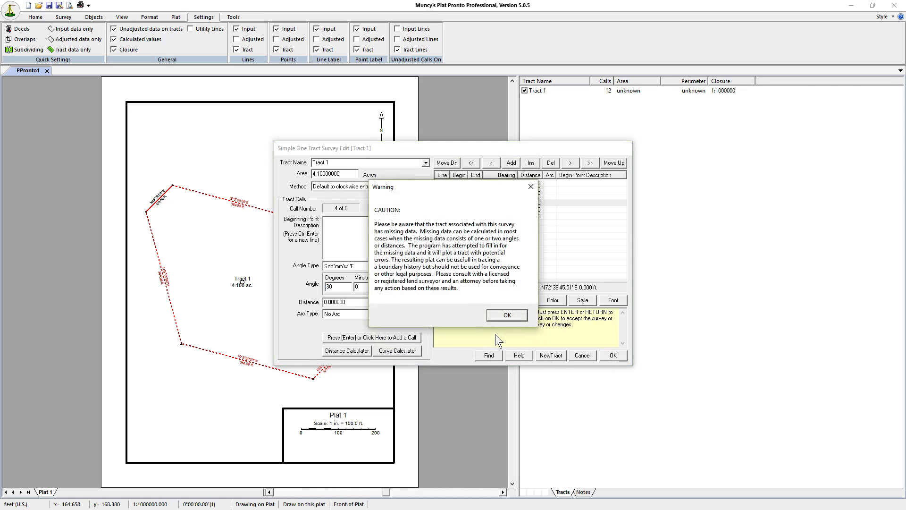
{"action": "left_click", "coordinate": [505, 314]}
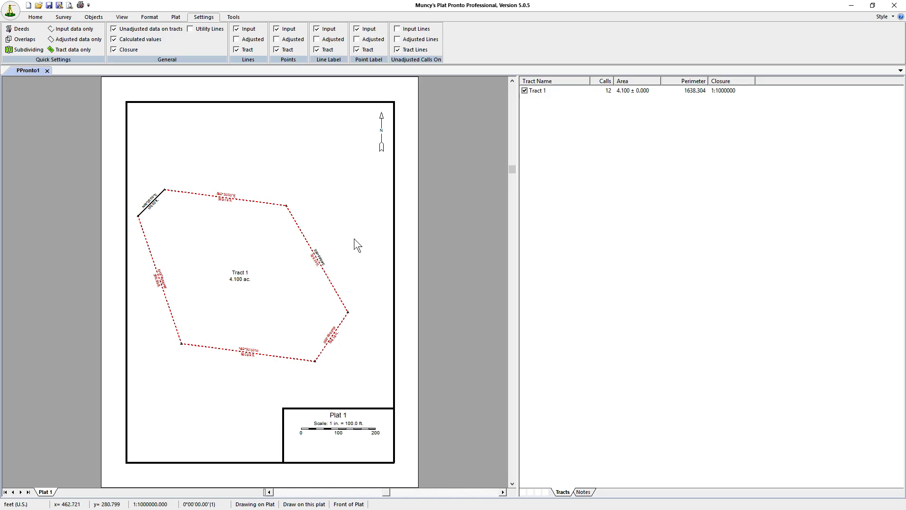
{"action": "mouse_move", "coordinate": [167, 204]}
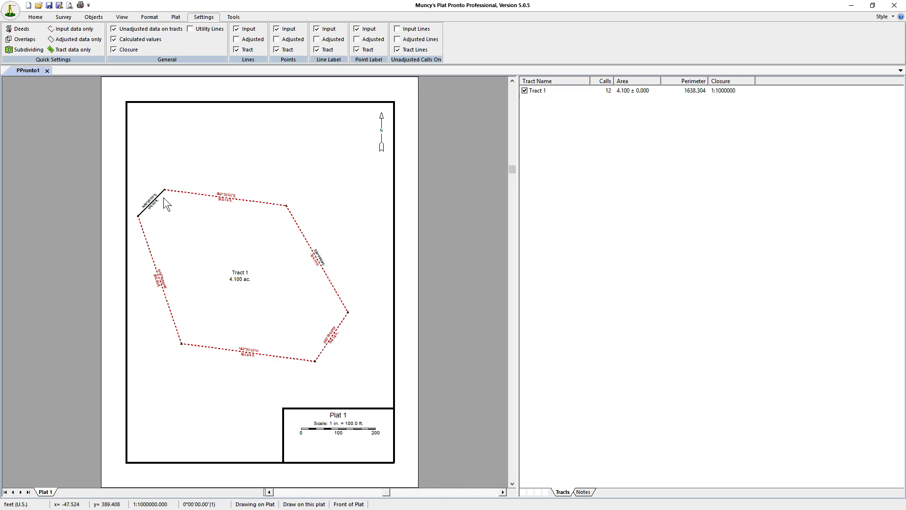
{"action": "mouse_move", "coordinate": [335, 255]}
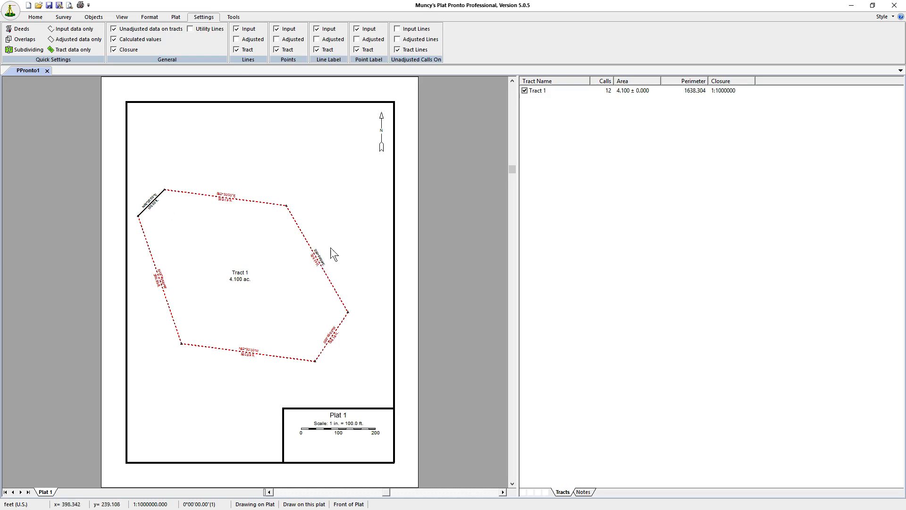
{"action": "mouse_move", "coordinate": [335, 291]}
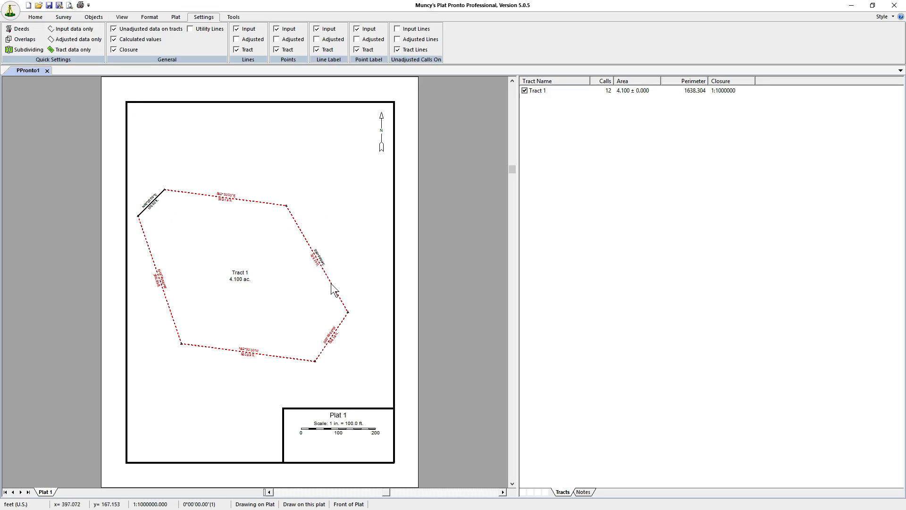
{"action": "mouse_move", "coordinate": [323, 273]}
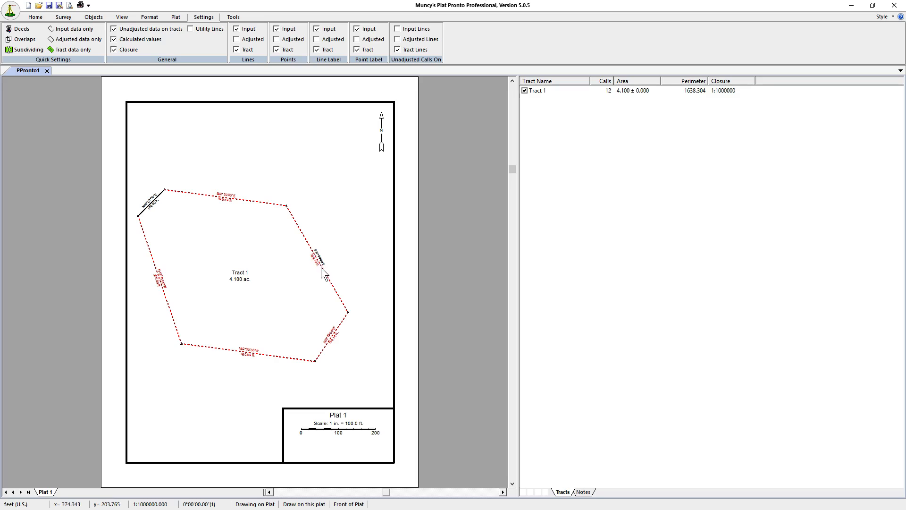
{"action": "left_click", "coordinate": [121, 16]}
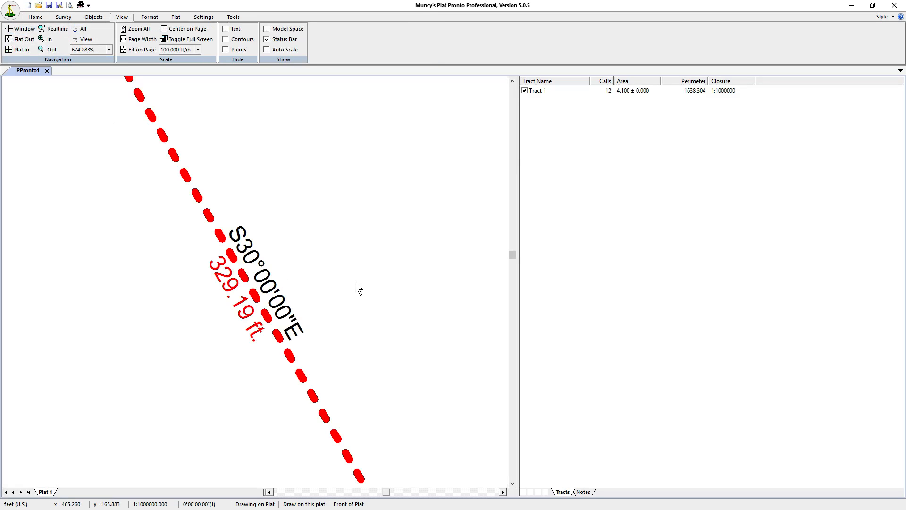
{"action": "mouse_move", "coordinate": [248, 322]}
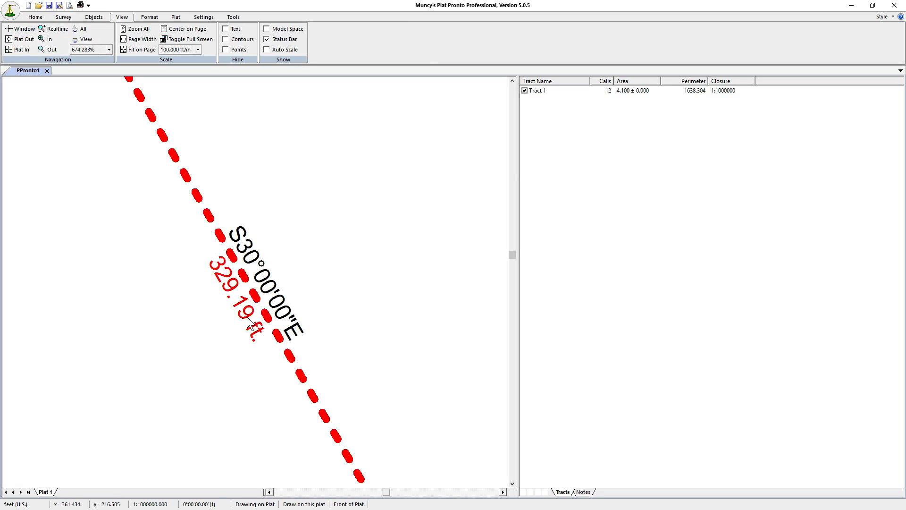
Uncheck Calculated values so the S30°00'00"E call shows Unknown Distance.
{"action": "left_click", "coordinate": [204, 16]}
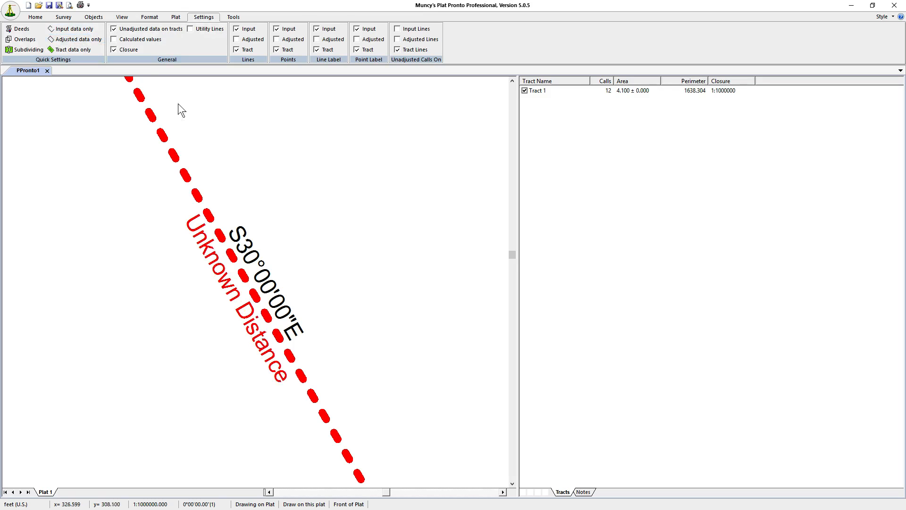
{"action": "mouse_move", "coordinate": [258, 273]}
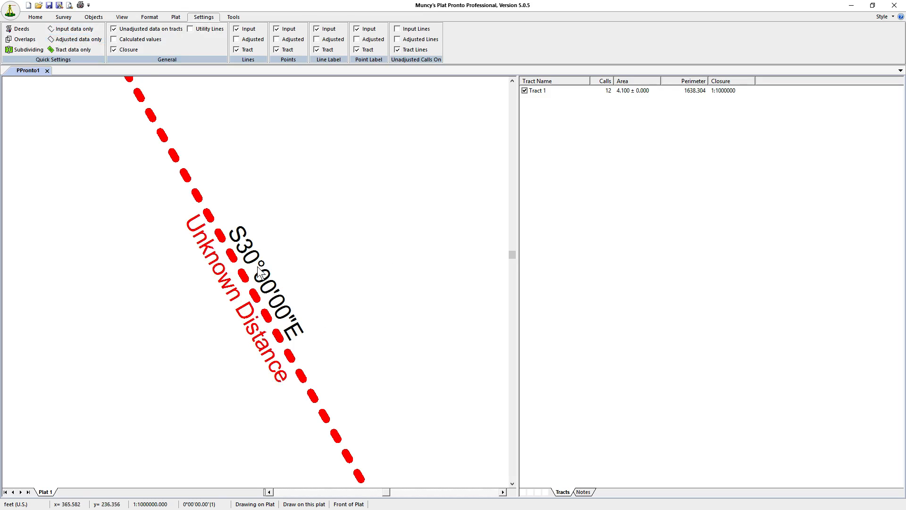
{"action": "mouse_move", "coordinate": [272, 341]}
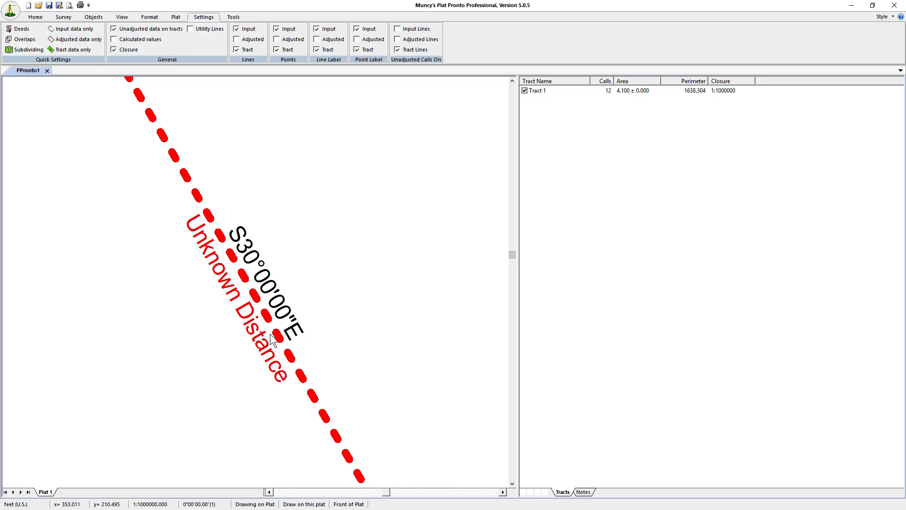
{"action": "mouse_move", "coordinate": [302, 275]}
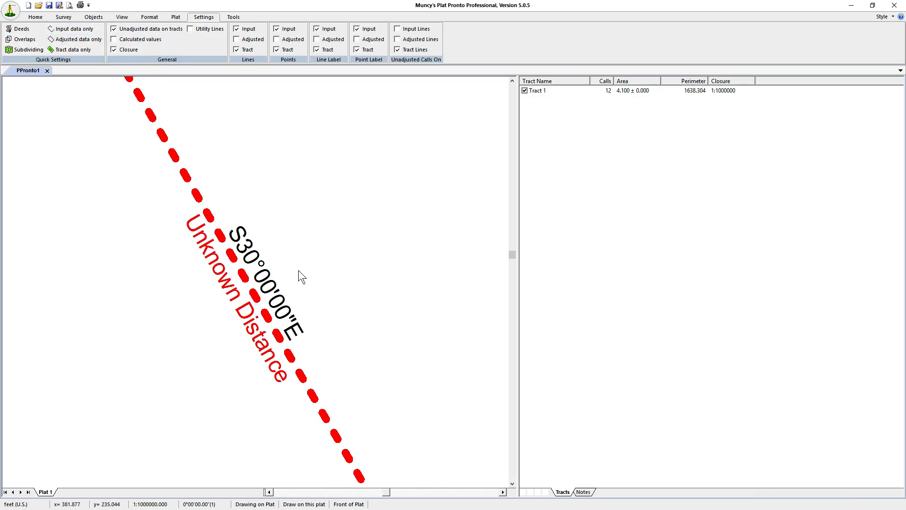
{"action": "mouse_move", "coordinate": [249, 224]}
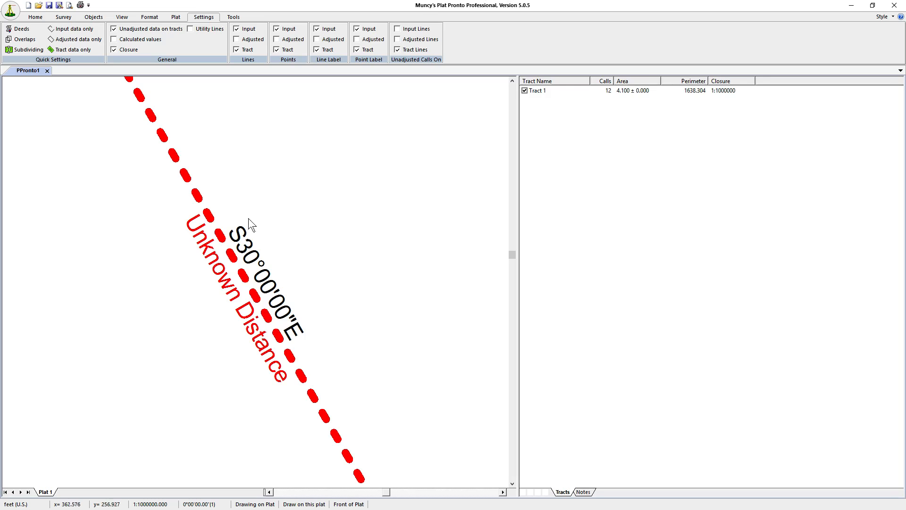
{"action": "mouse_move", "coordinate": [304, 345]}
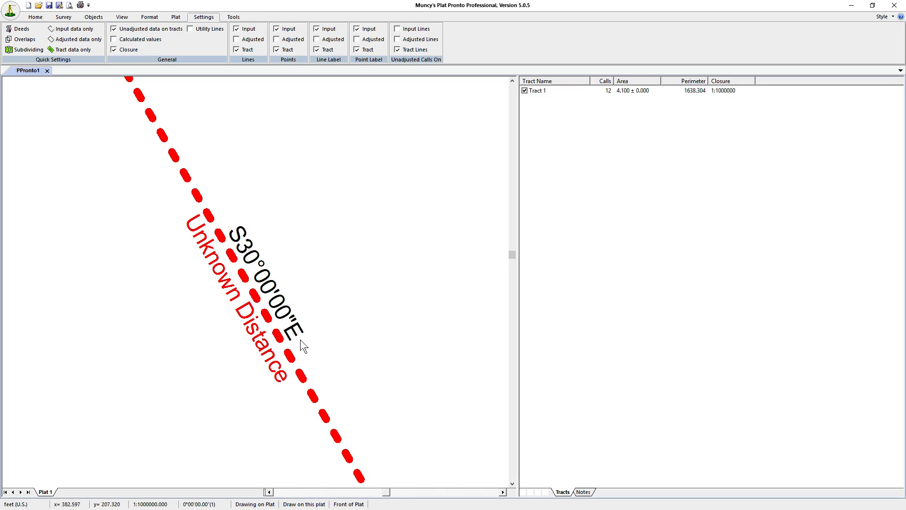
{"action": "mouse_move", "coordinate": [306, 338]}
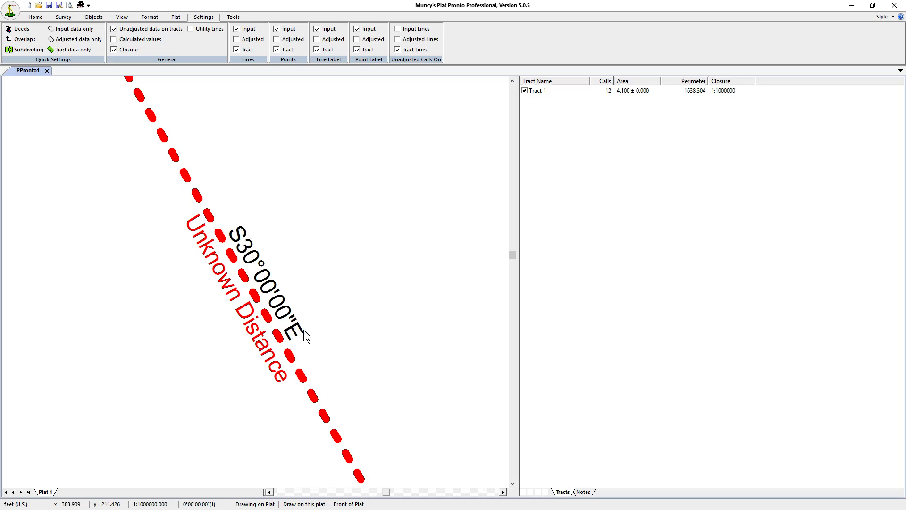
{"action": "mouse_move", "coordinate": [276, 373]}
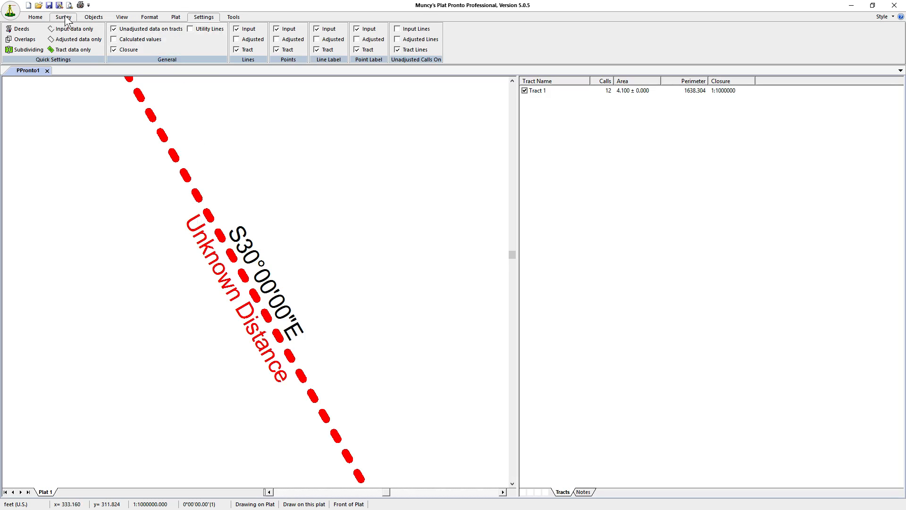
Fit the whole plat page on screen at 1 in. = 83.8 ft.
{"action": "left_click", "coordinate": [121, 16]}
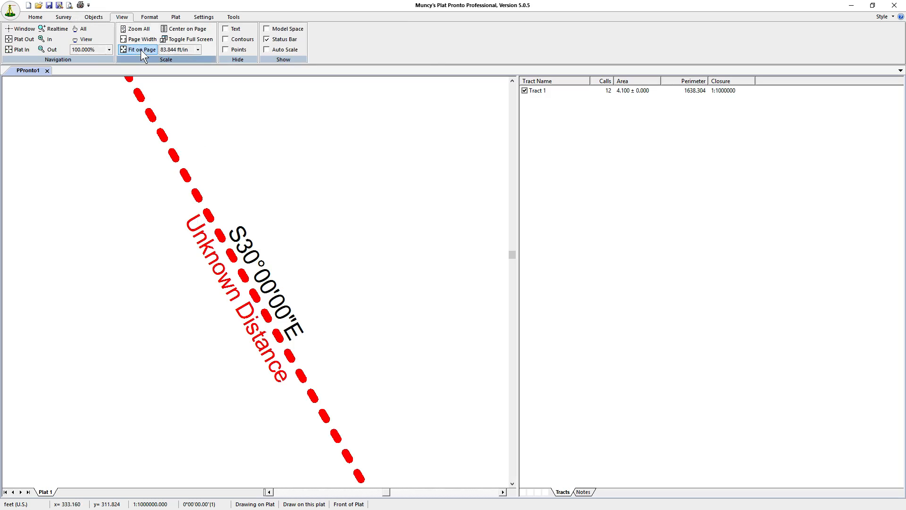
{"action": "left_click", "coordinate": [138, 50]}
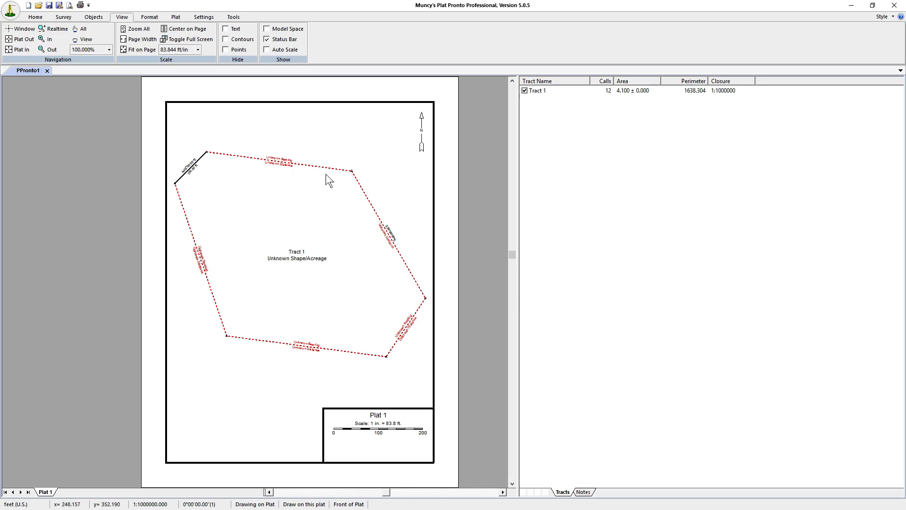
{"action": "mouse_move", "coordinate": [337, 361]}
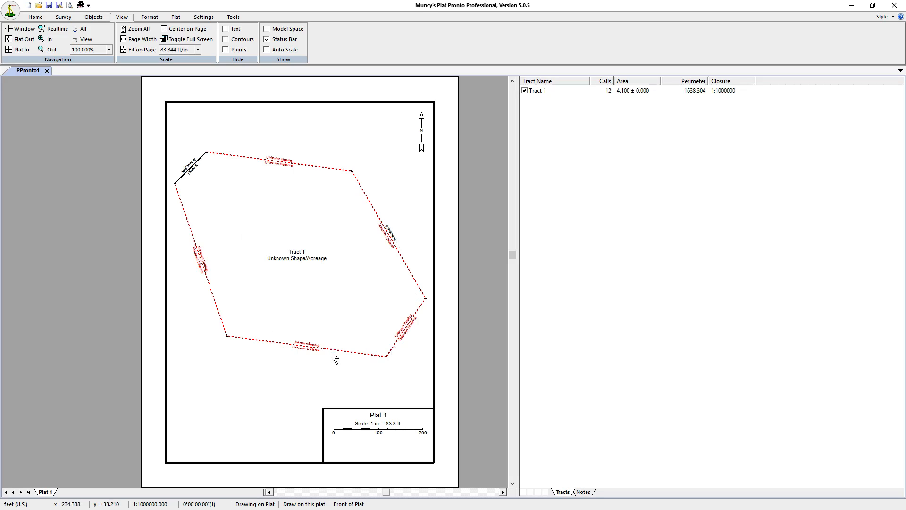
{"action": "mouse_move", "coordinate": [299, 266]}
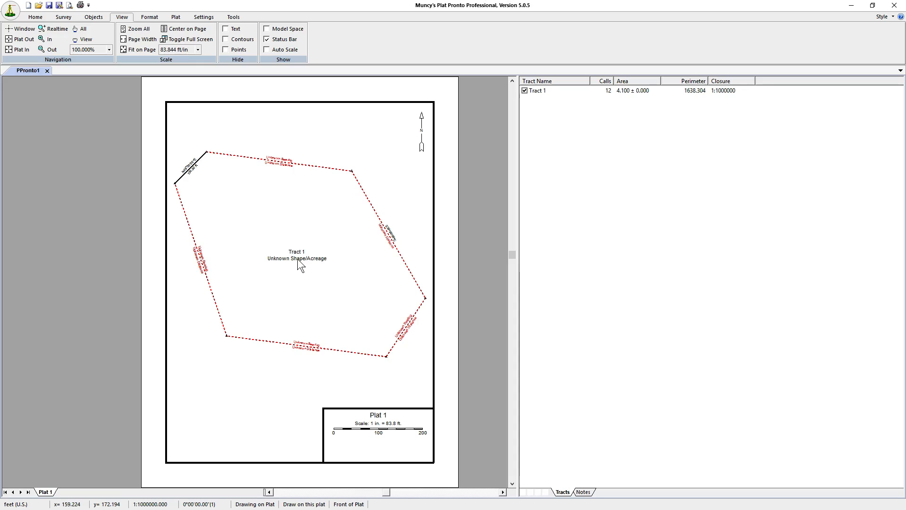